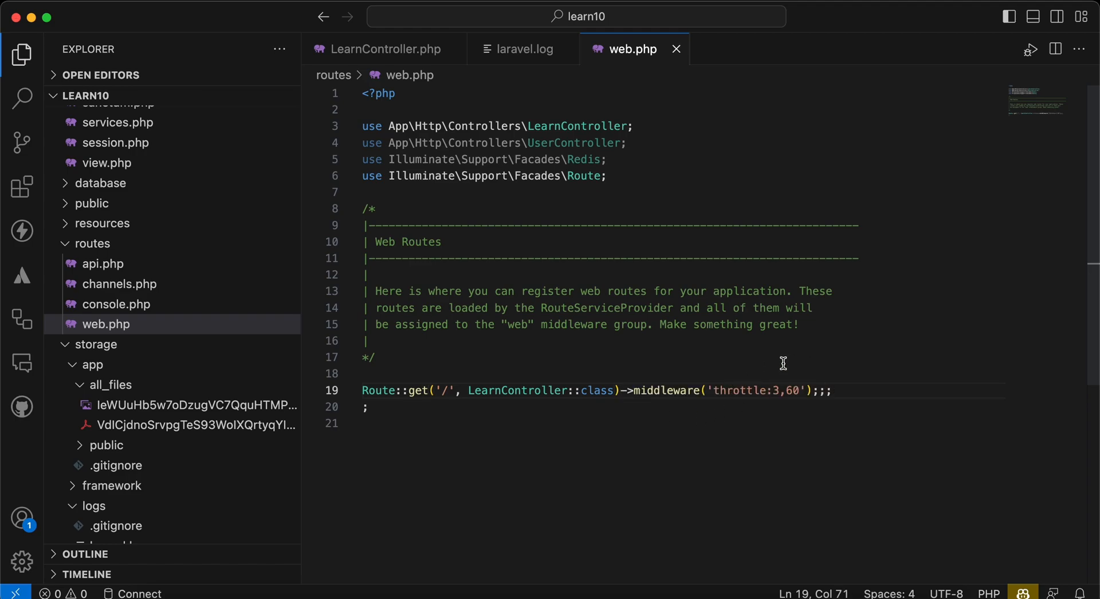
Step: Select the throttle middleware name on the root route in web.php
double_click(739, 391)
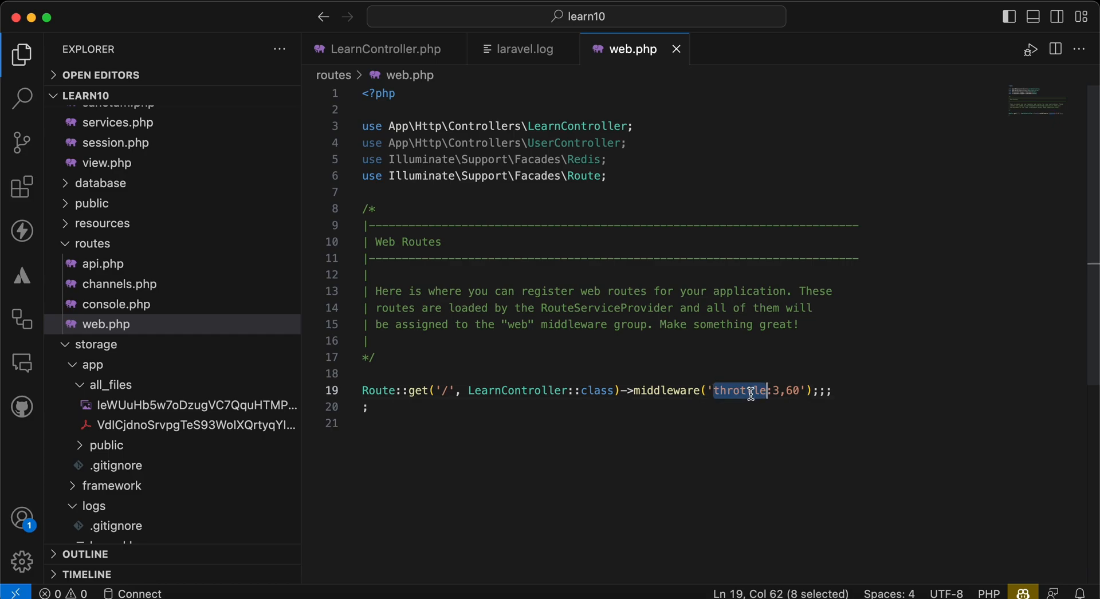
mouse_move(462, 377)
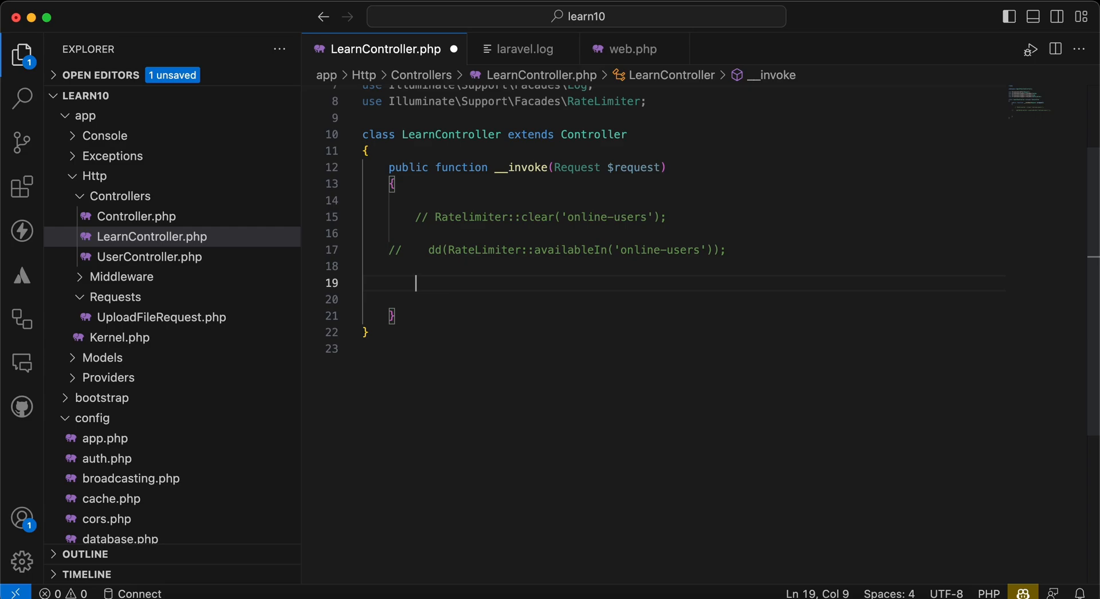
Step: Start a RateLimiter::attempt call keyed 'online-users' allowing 5 attempts
type("RateLimiter::attempt(")
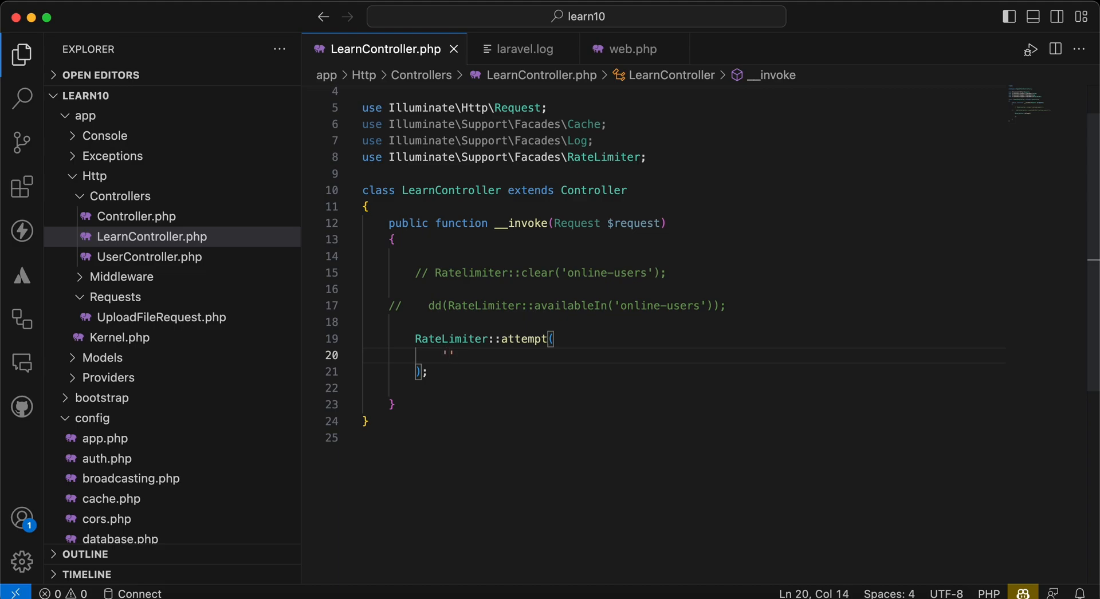
type("online-")
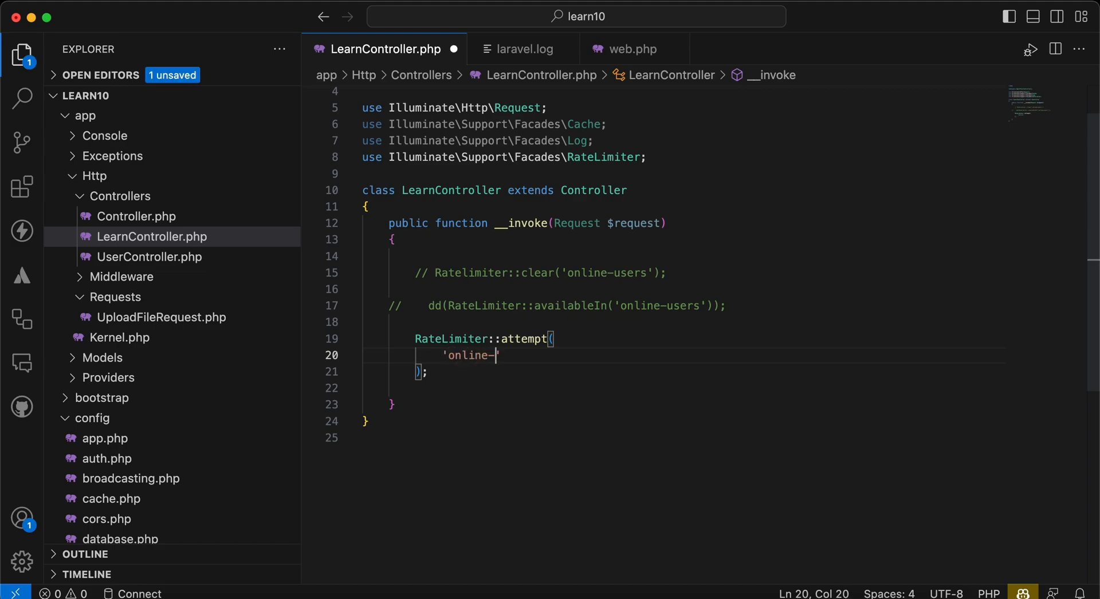
type("users',")
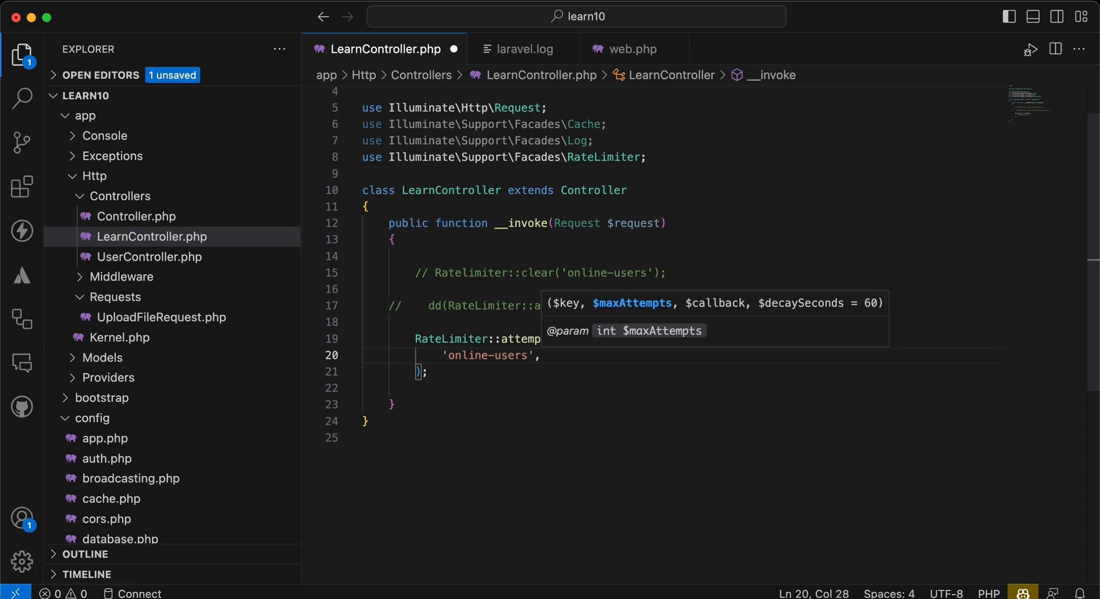
mouse_move(690, 410)
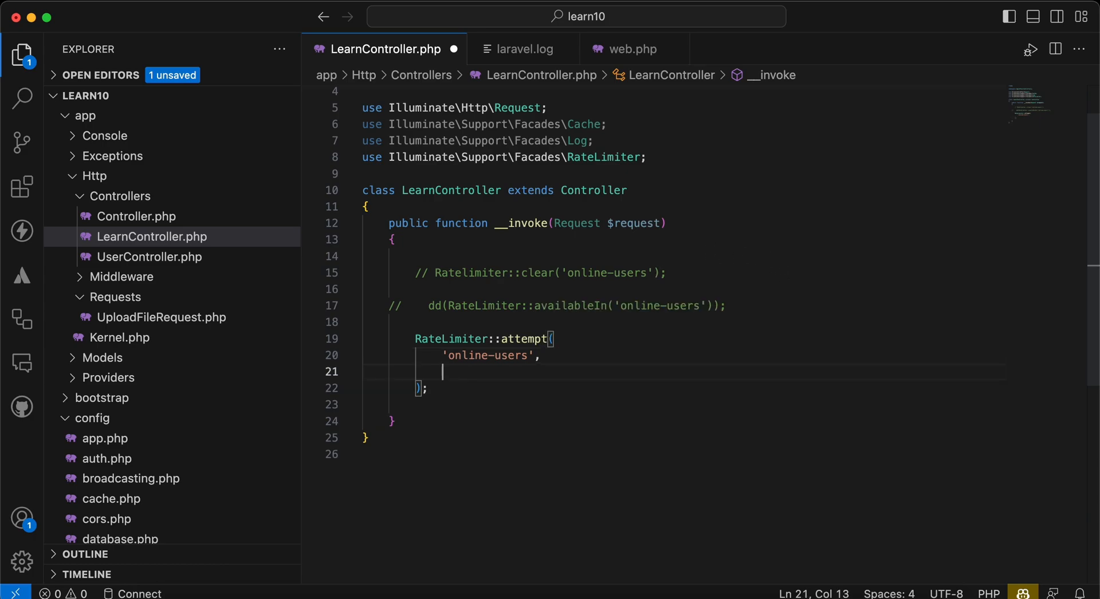
type("5")
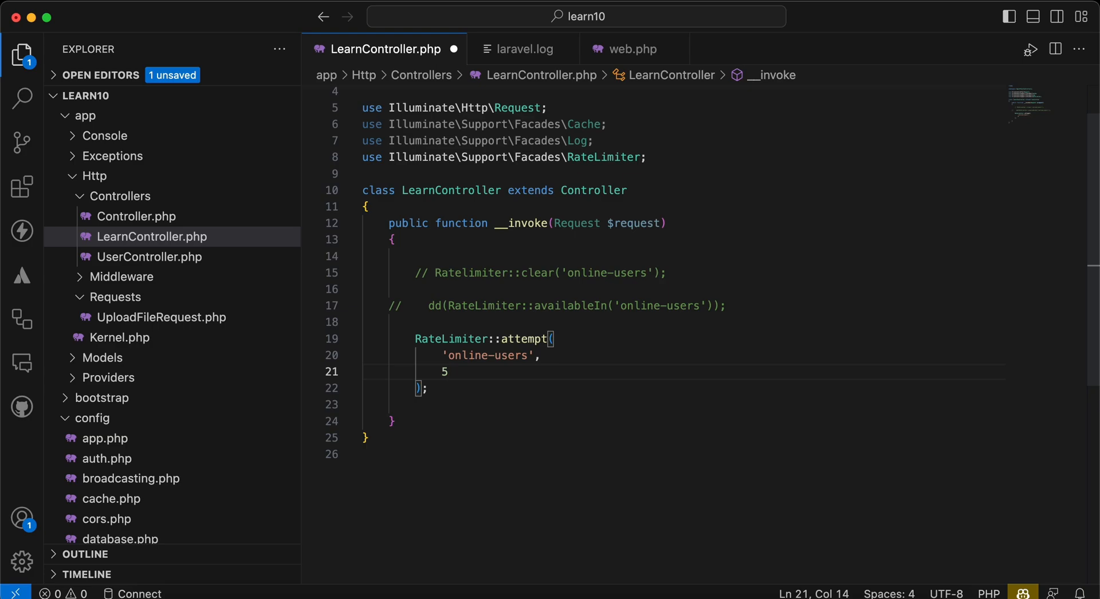
type(",")
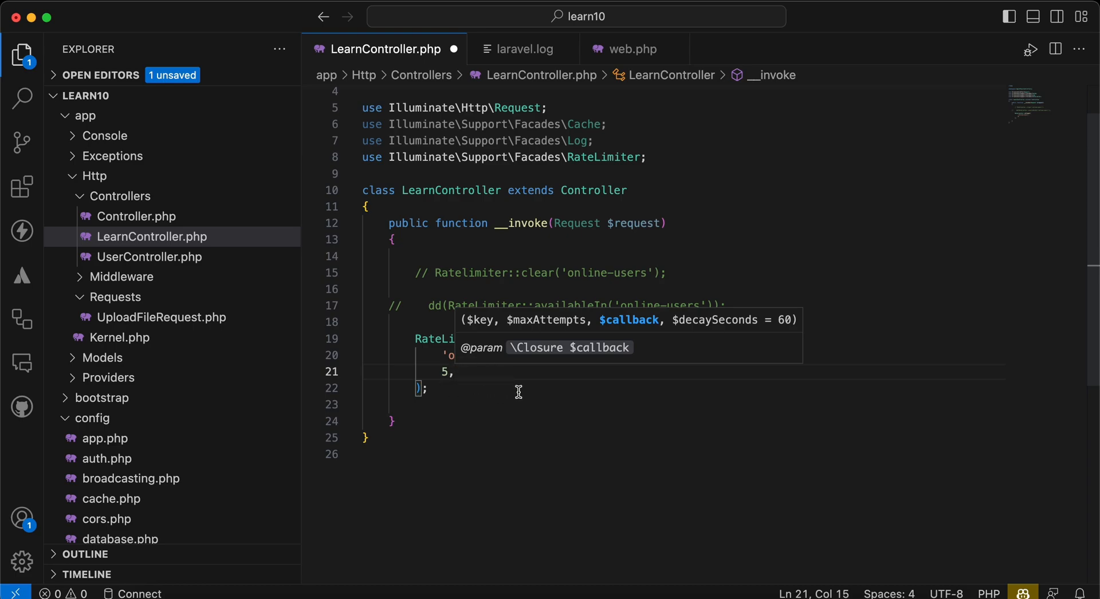
Step: Add the callback closure that logs 'Rate' via Log::info
type("function(){")
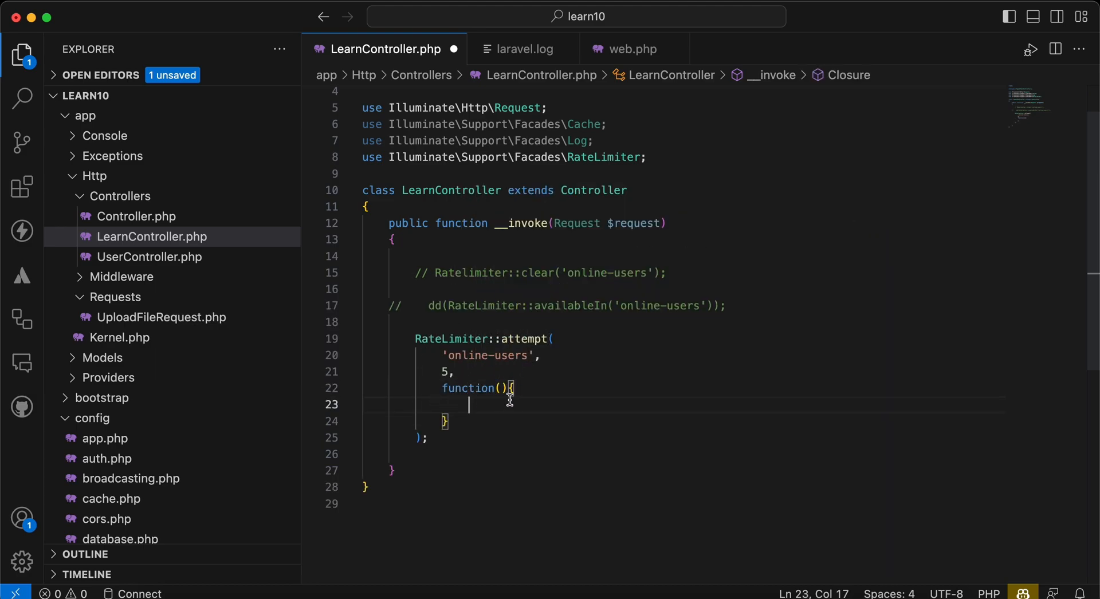
type("r")
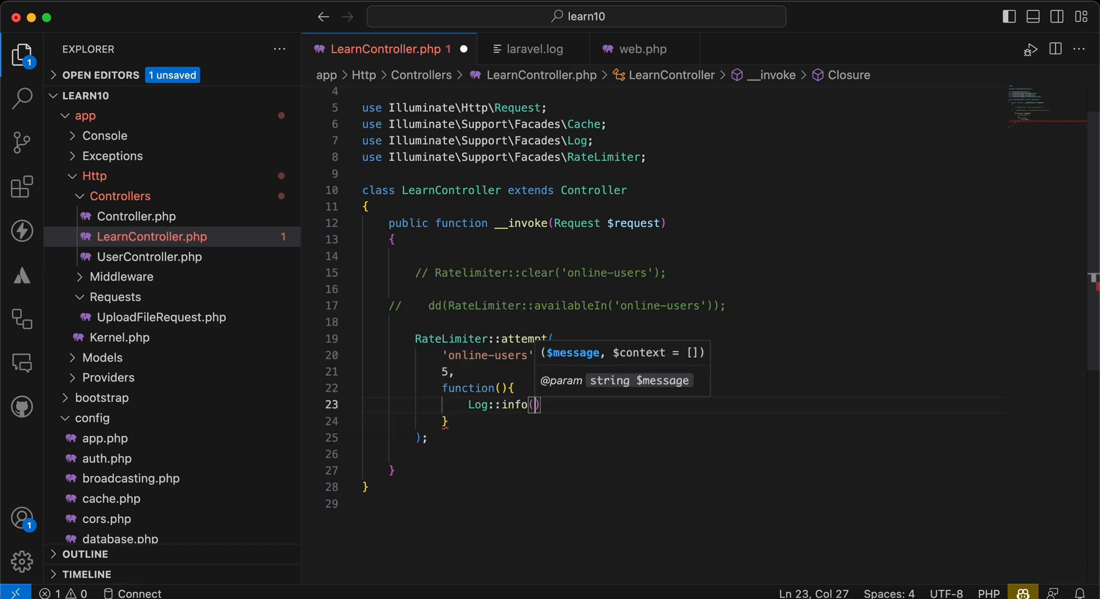
type("'Ra'")
type(",")
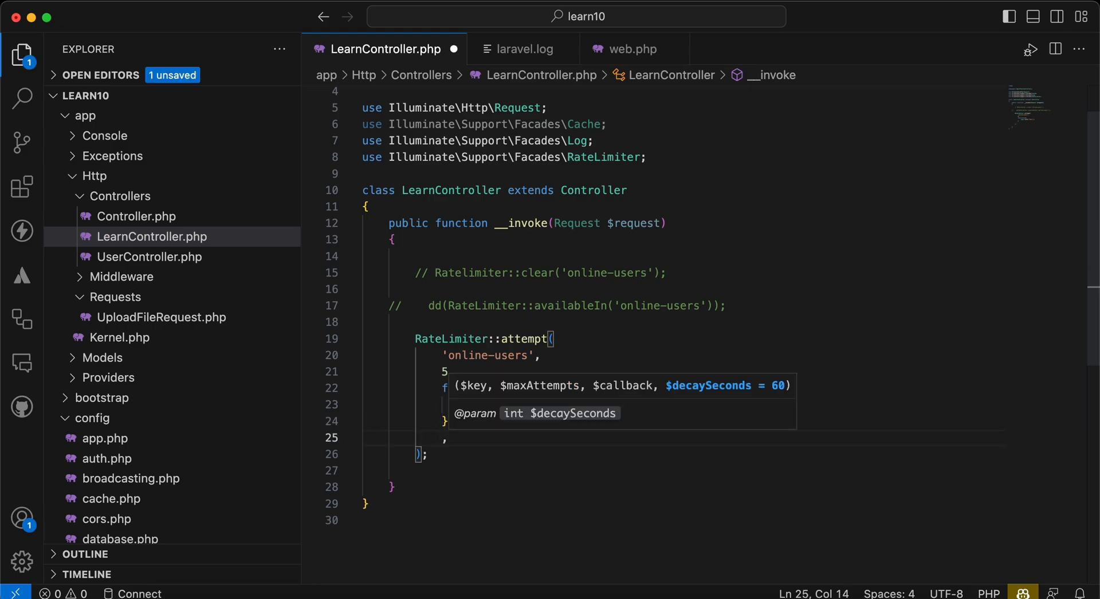
mouse_move(727, 408)
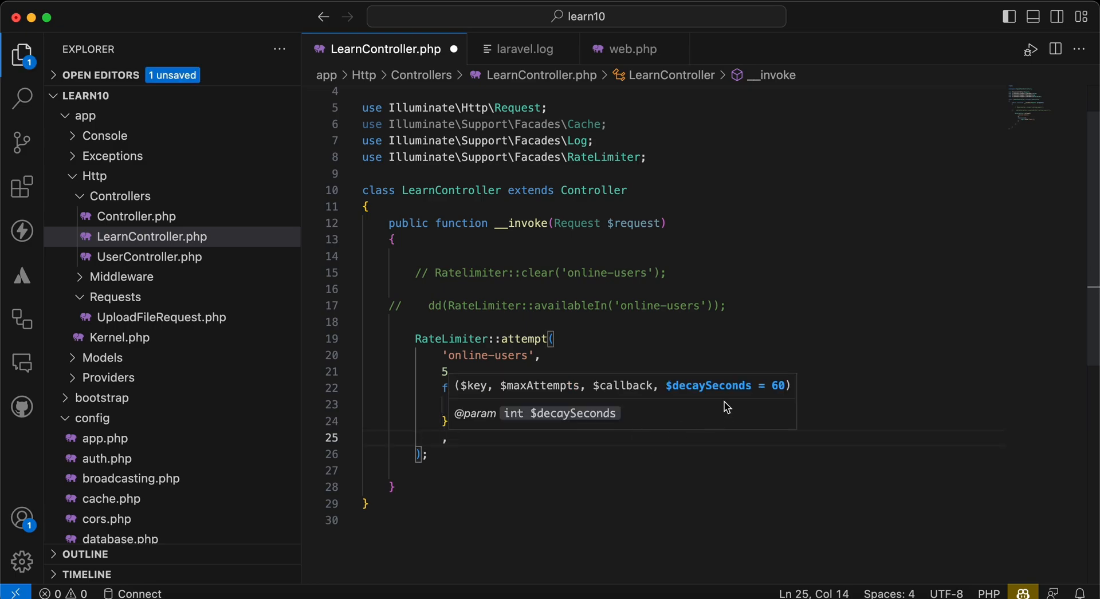
mouse_move(596, 301)
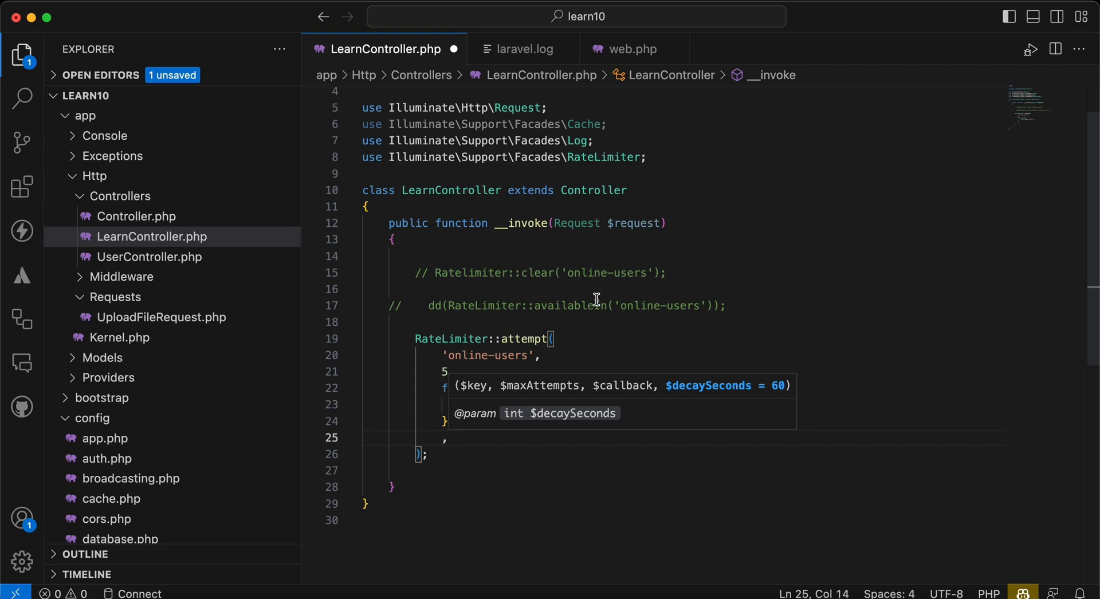
mouse_move(588, 400)
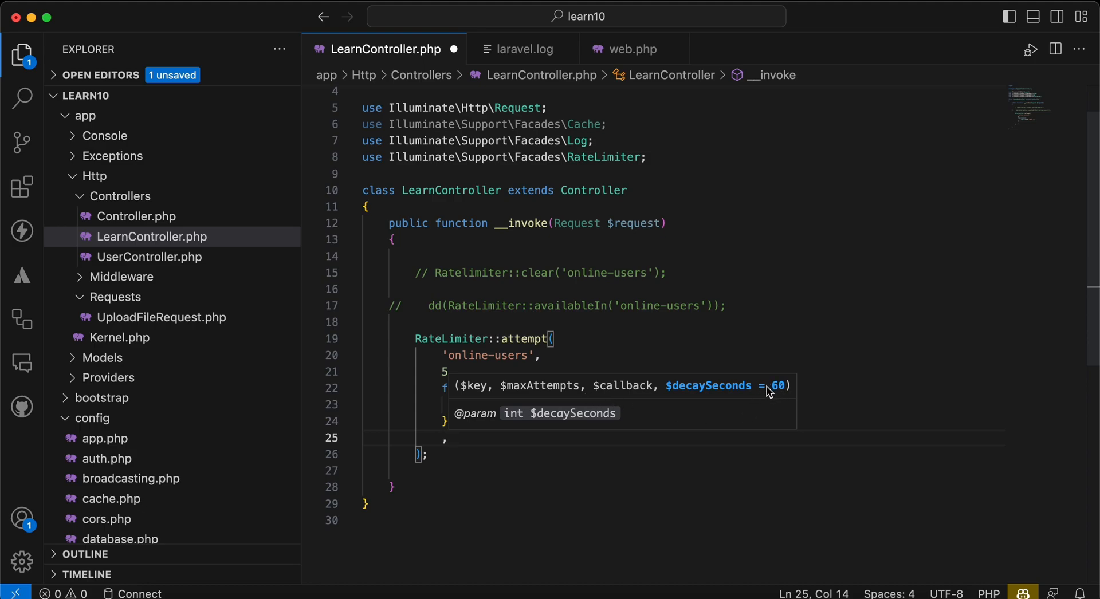
mouse_move(674, 426)
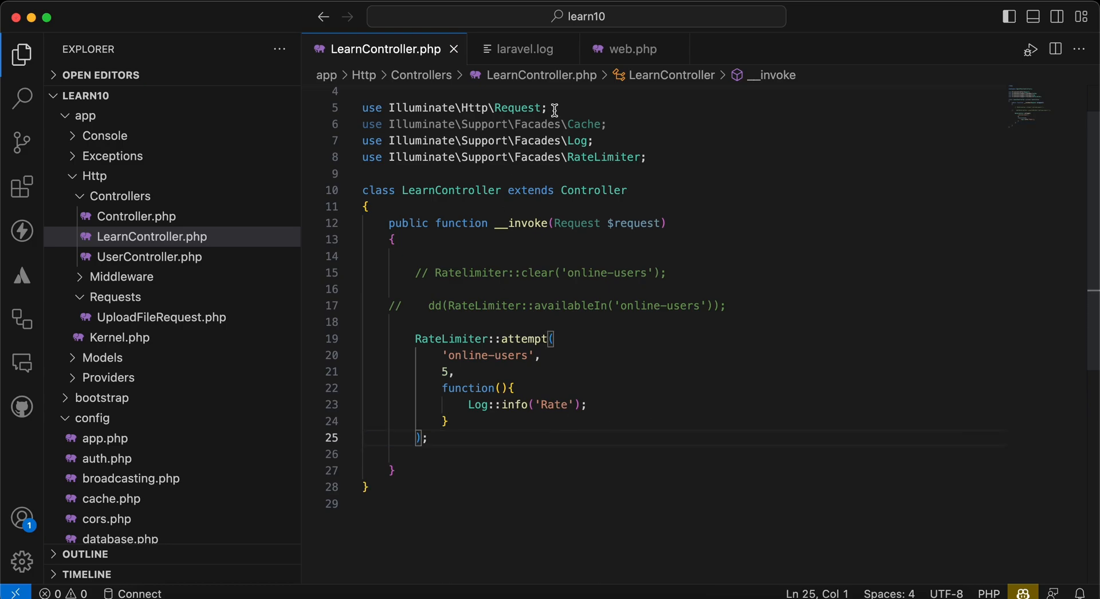
Step: Check laravel.log and the browser for the five 'Rate' entries, then return to LearnController.php
left_click(524, 49)
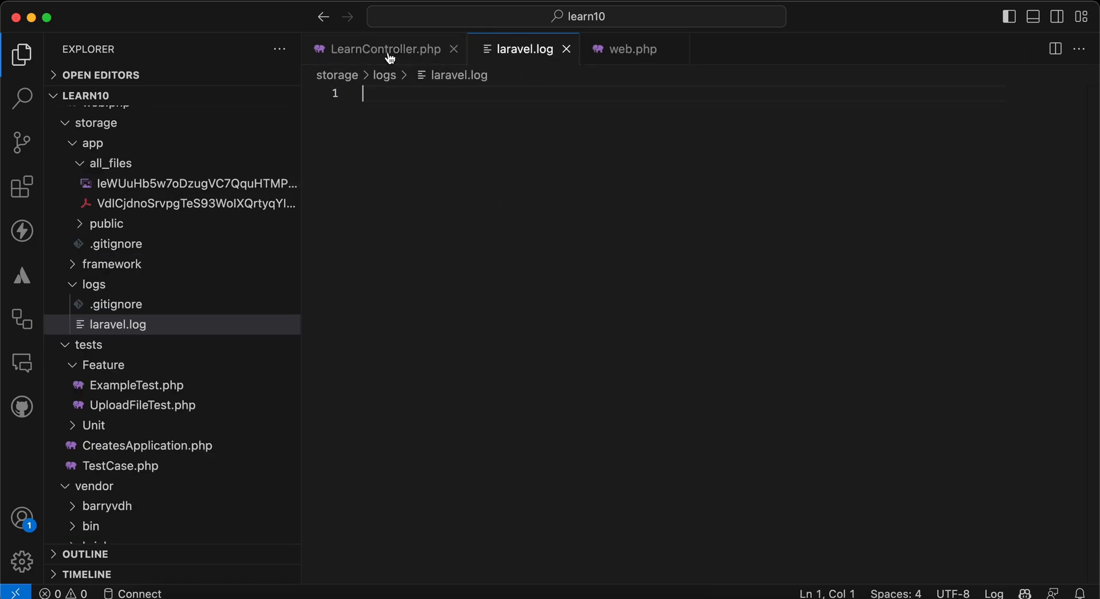
left_click(386, 50)
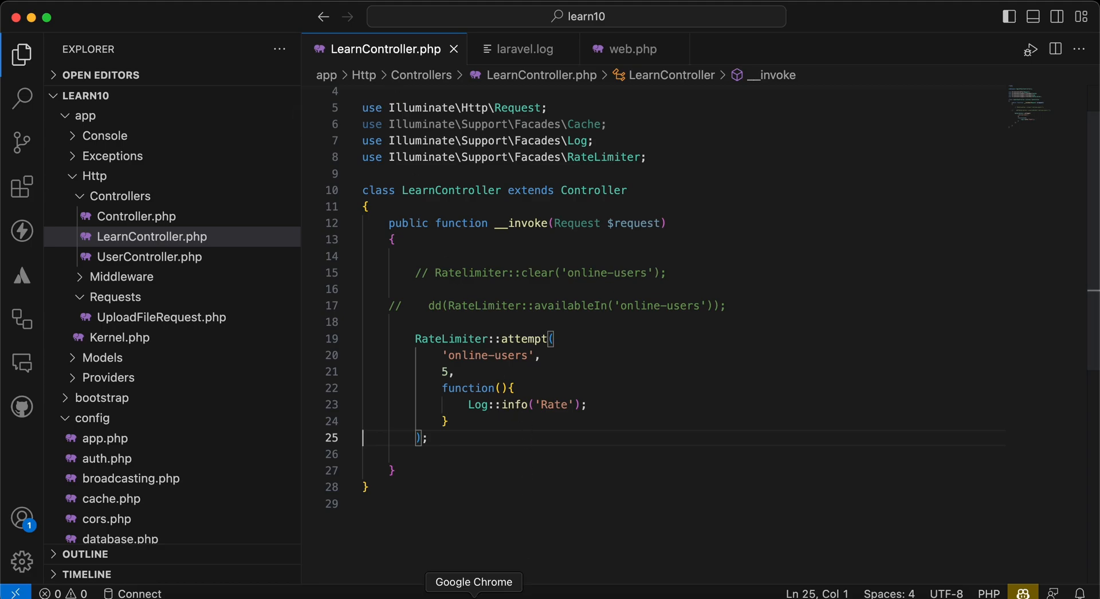
left_click(473, 582)
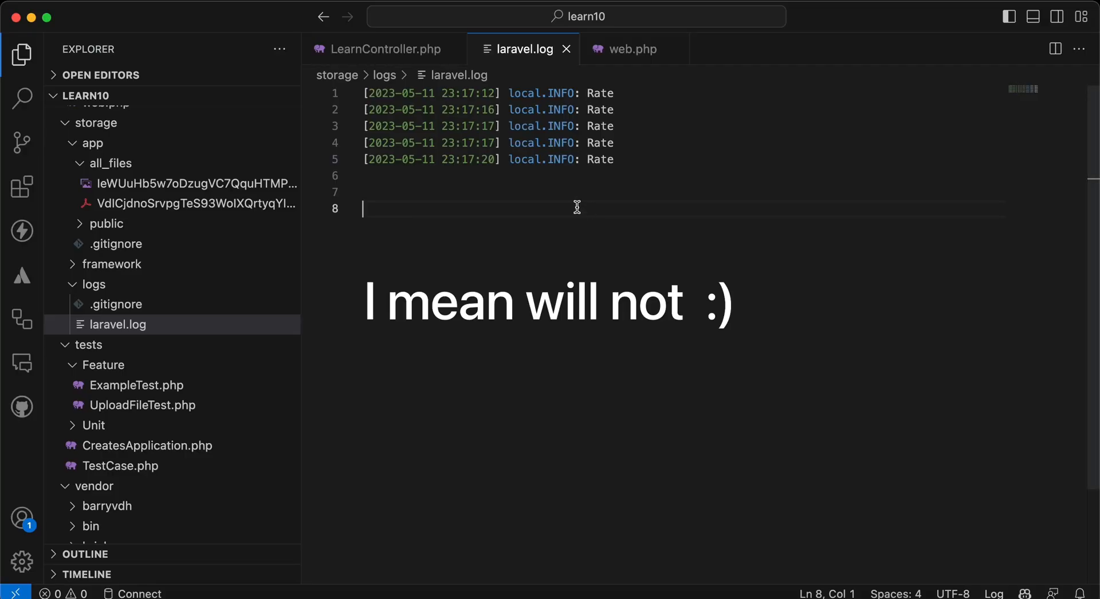
left_click(383, 49)
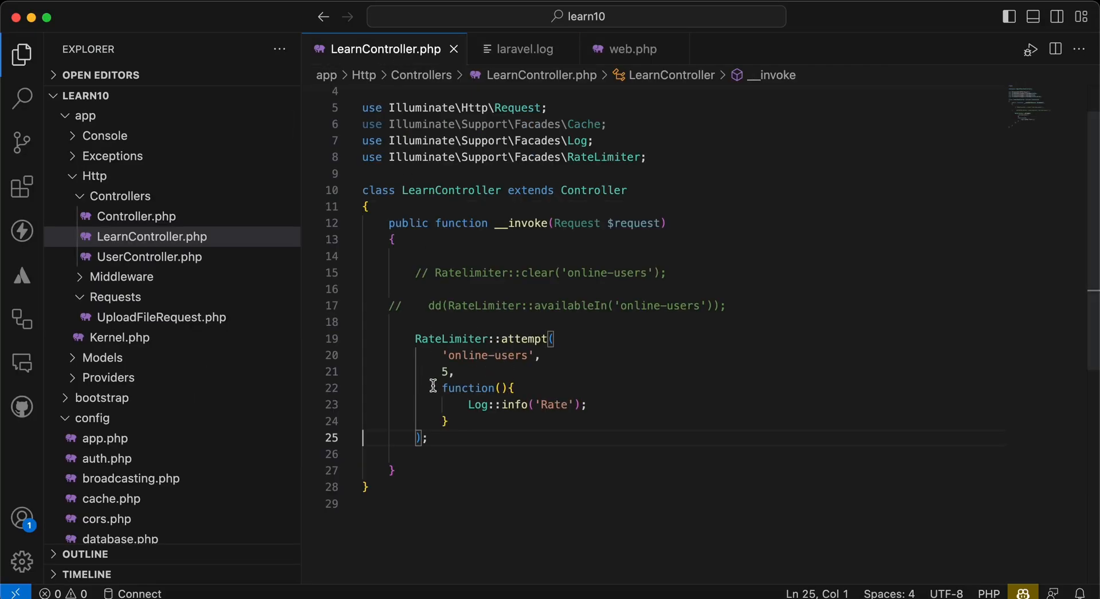
Step: Remove the Rate logging line and position the caret inside the attempt callback
double_click(445, 373)
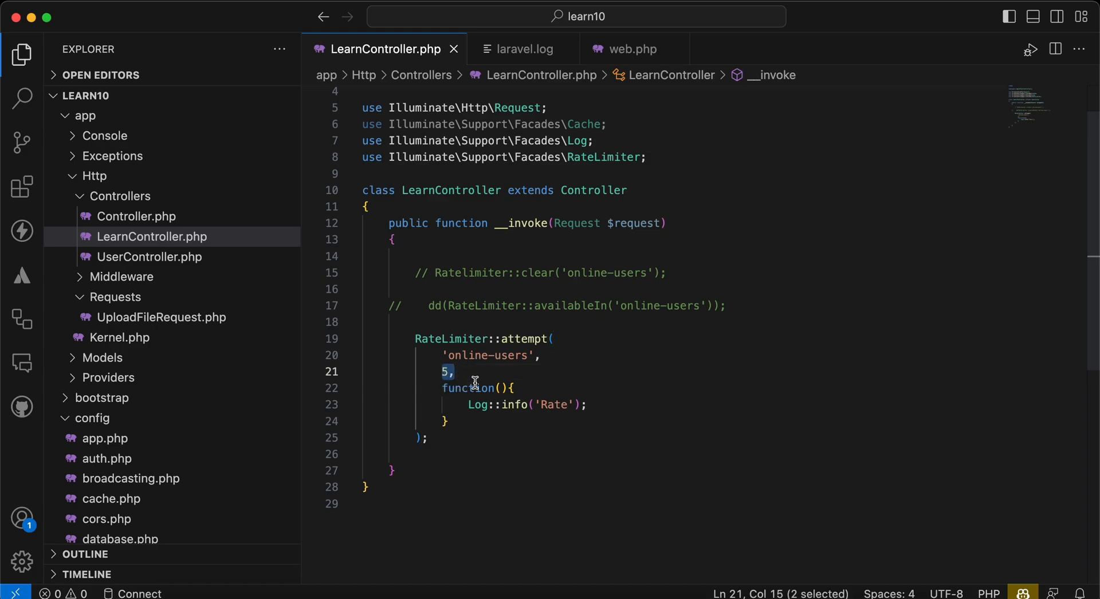
mouse_move(633, 420)
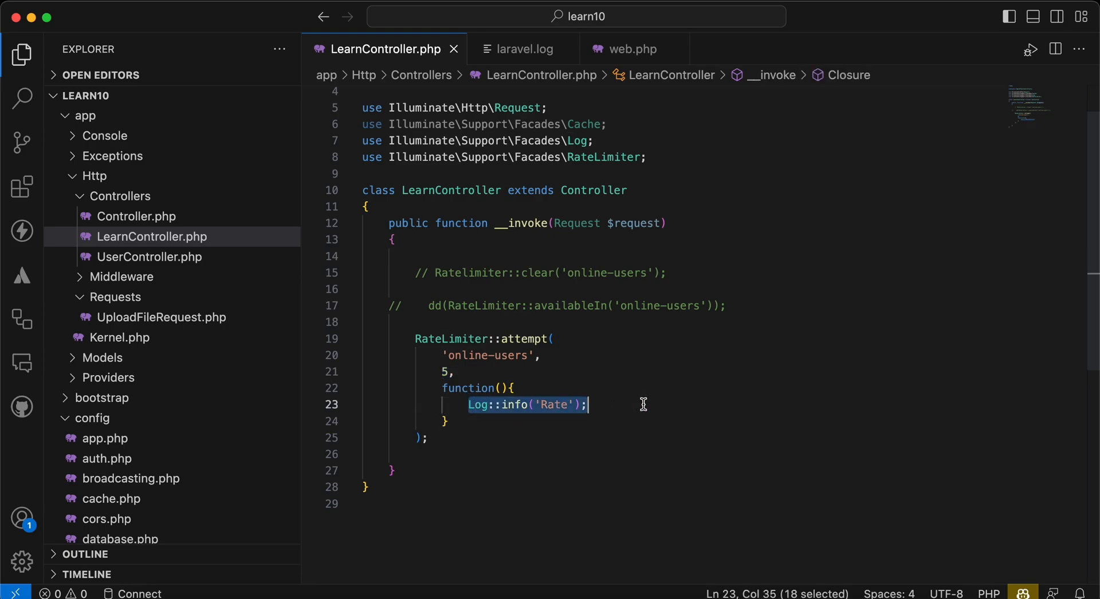
key("Delete")
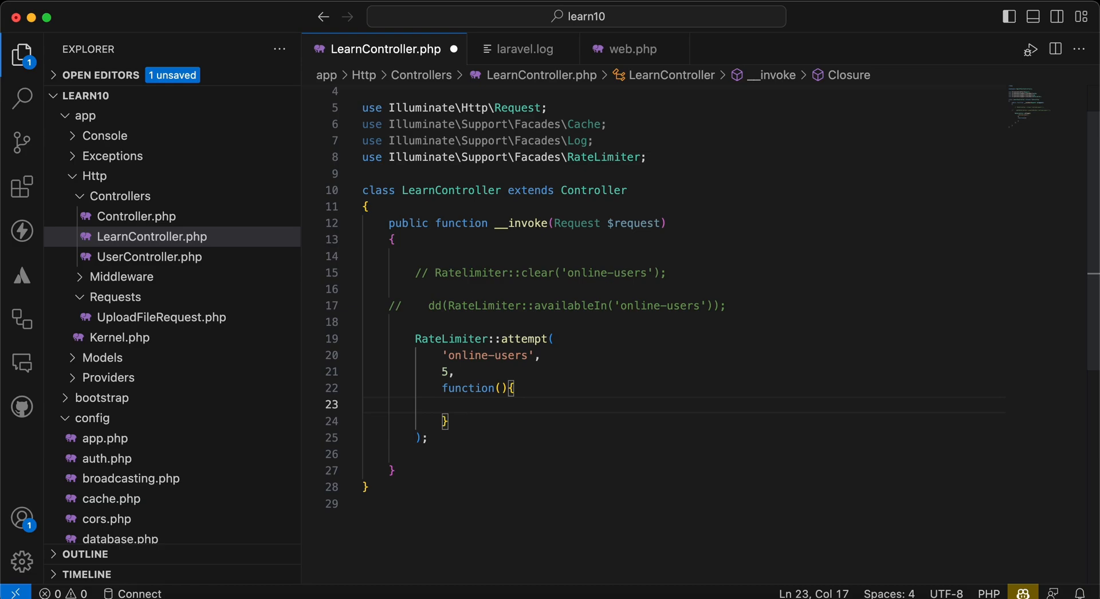
mouse_move(494, 394)
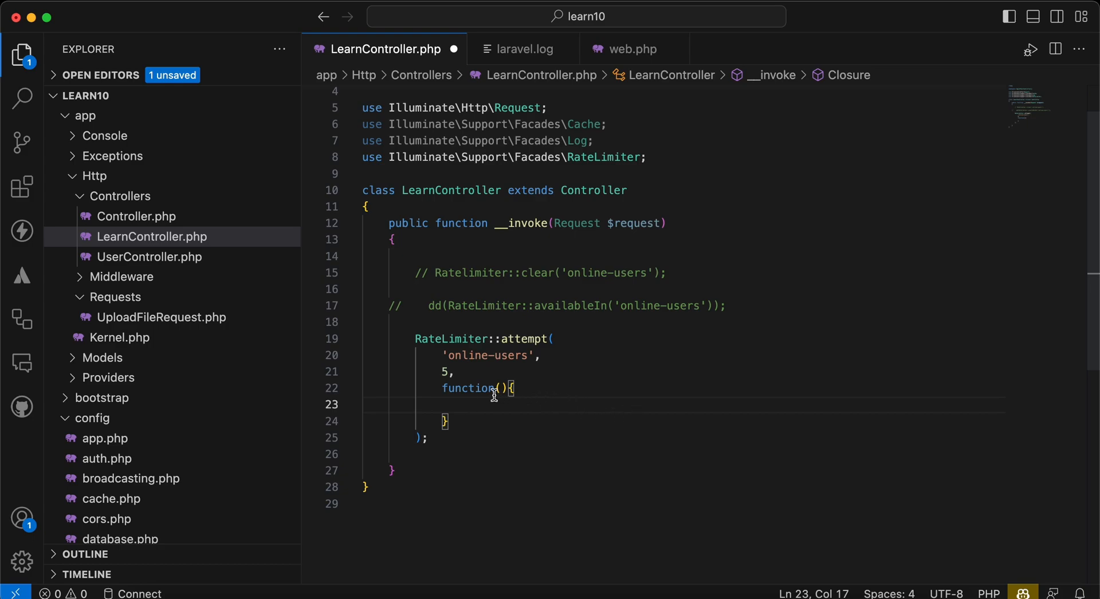
left_click(575, 356)
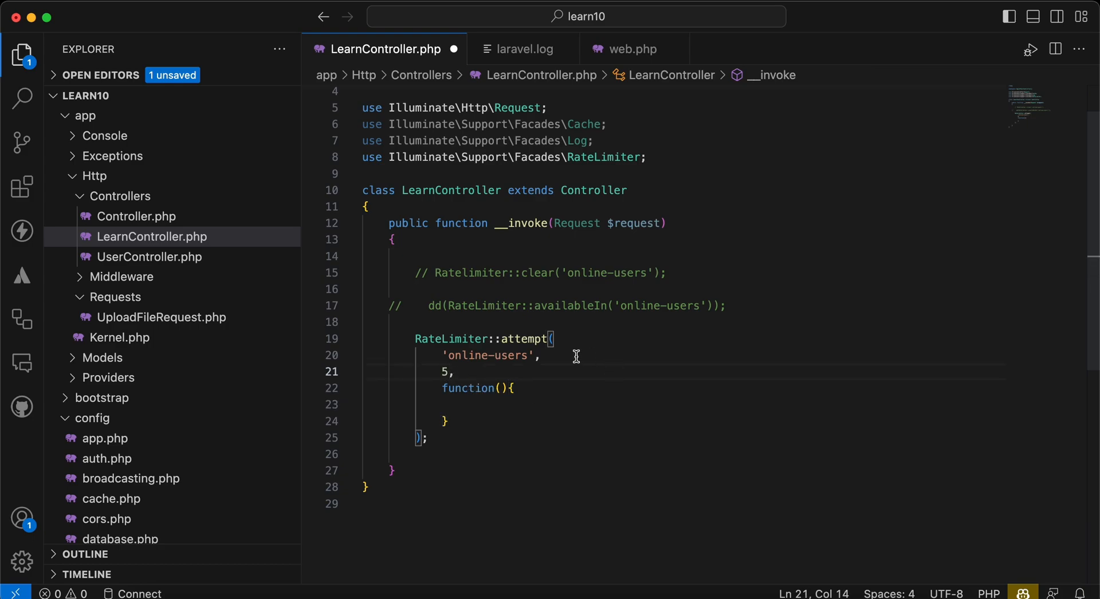
left_click(470, 404)
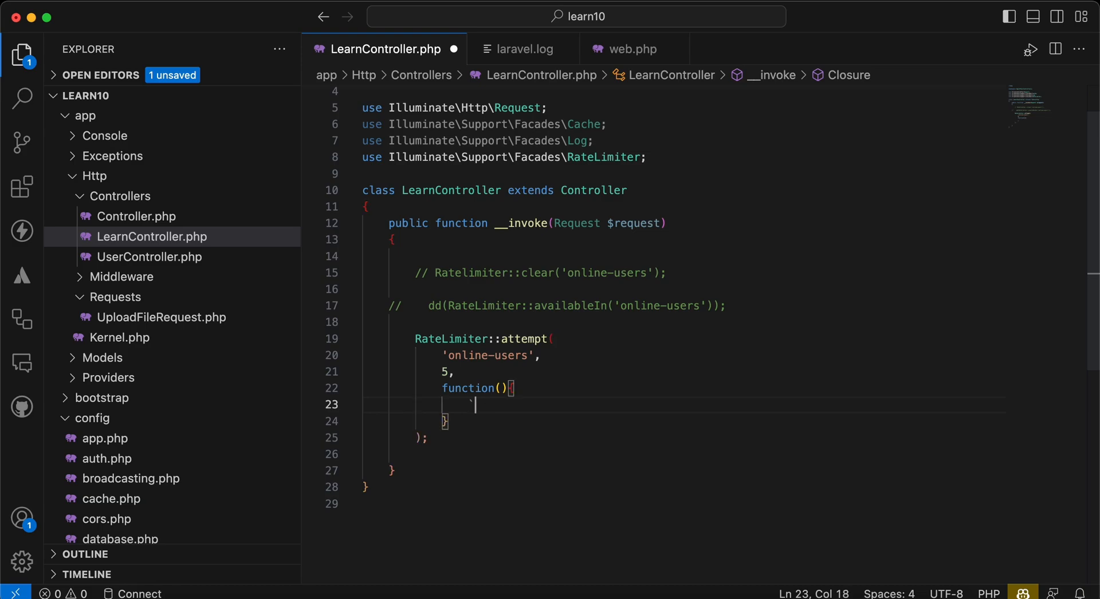
Step: Define $onlineUsers with 'Ahmed' and cache it with Cache::put under 'firebase:online'
type("$")
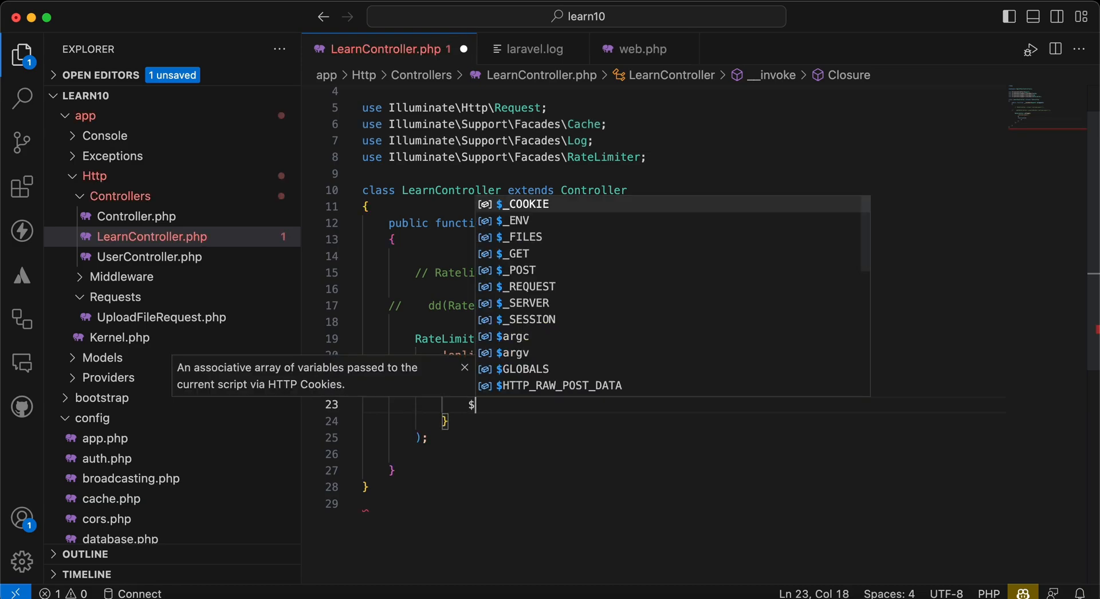
type("onlineUsers = [")
type("'Ah")
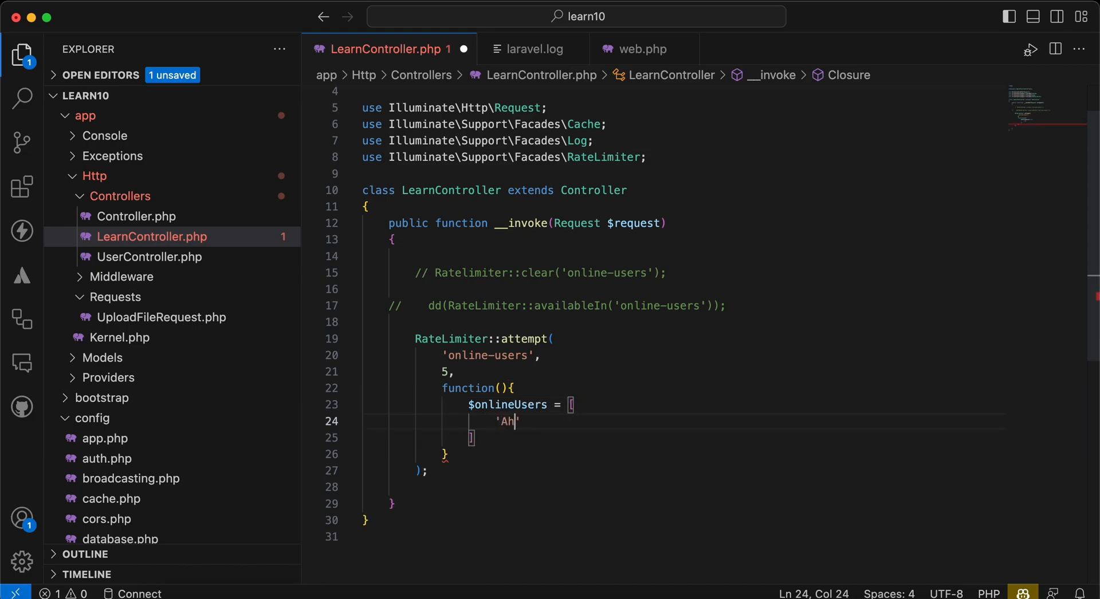
type("med")
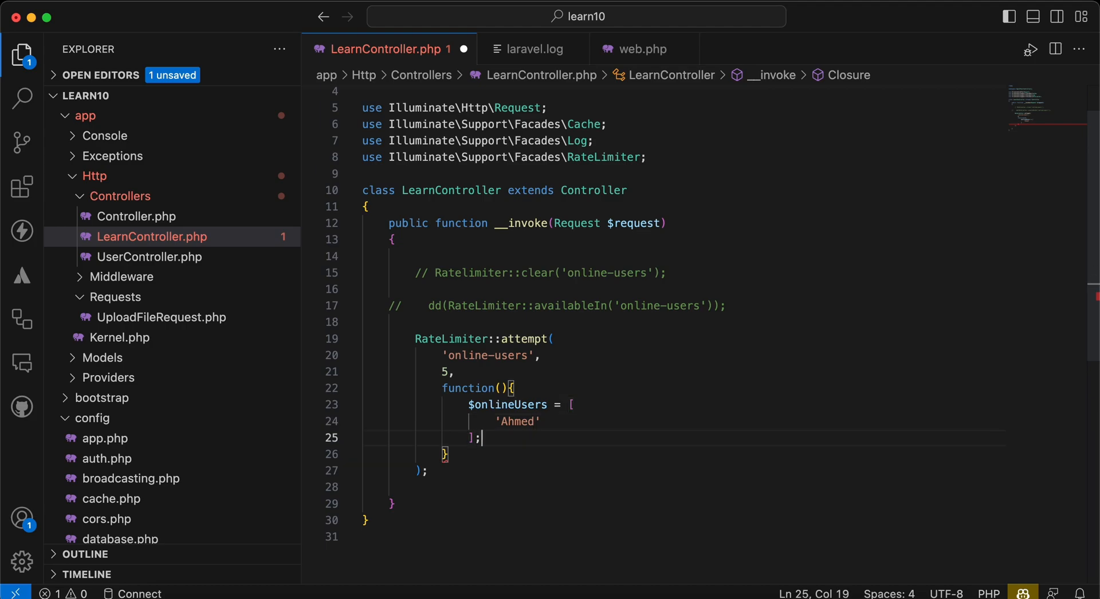
type("C")
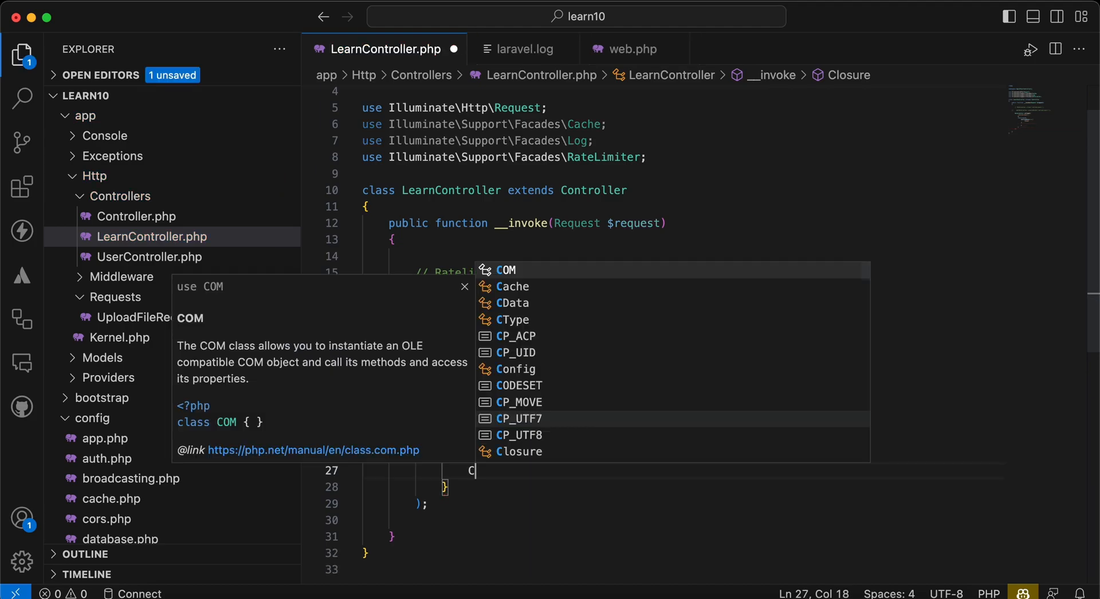
type("ache::put('")
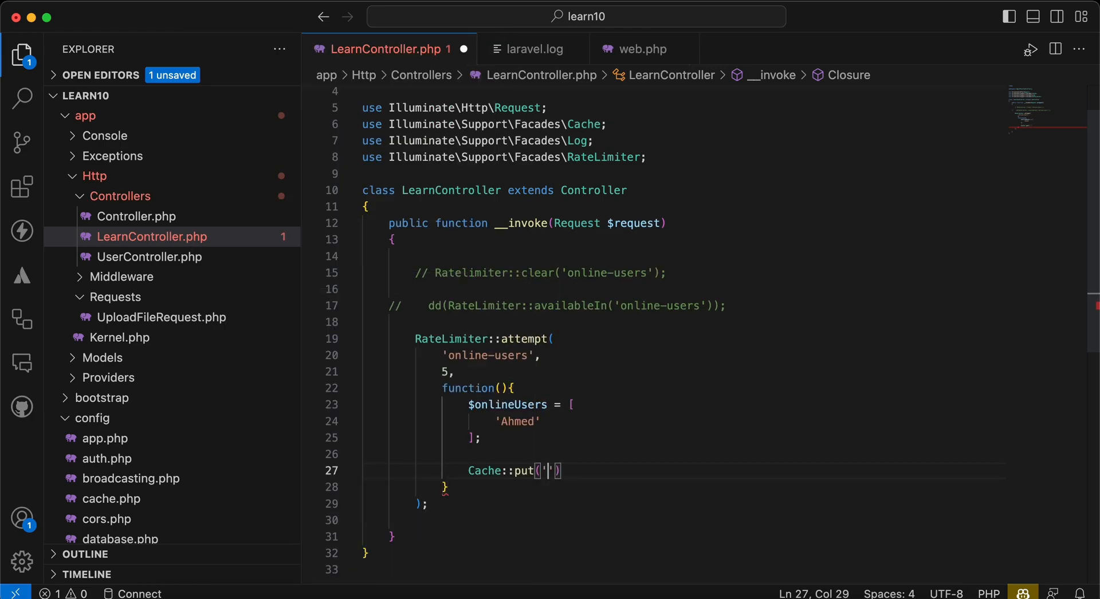
type("firebase:online")
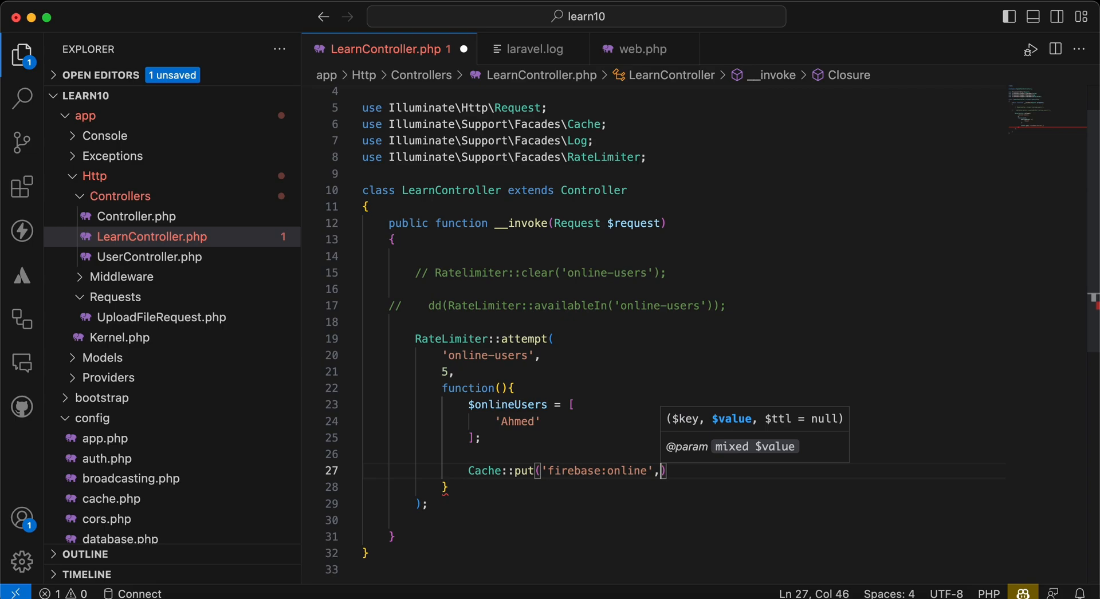
type("$onlineUsers")
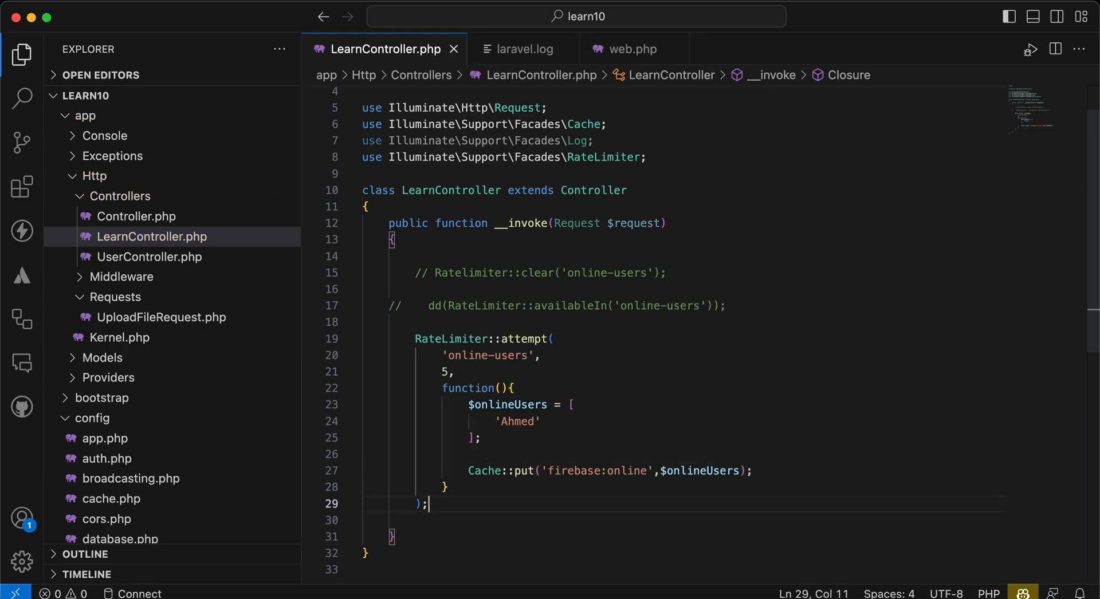
Step: Return Cache::get('firebase:online') from the controller and save
type("return")
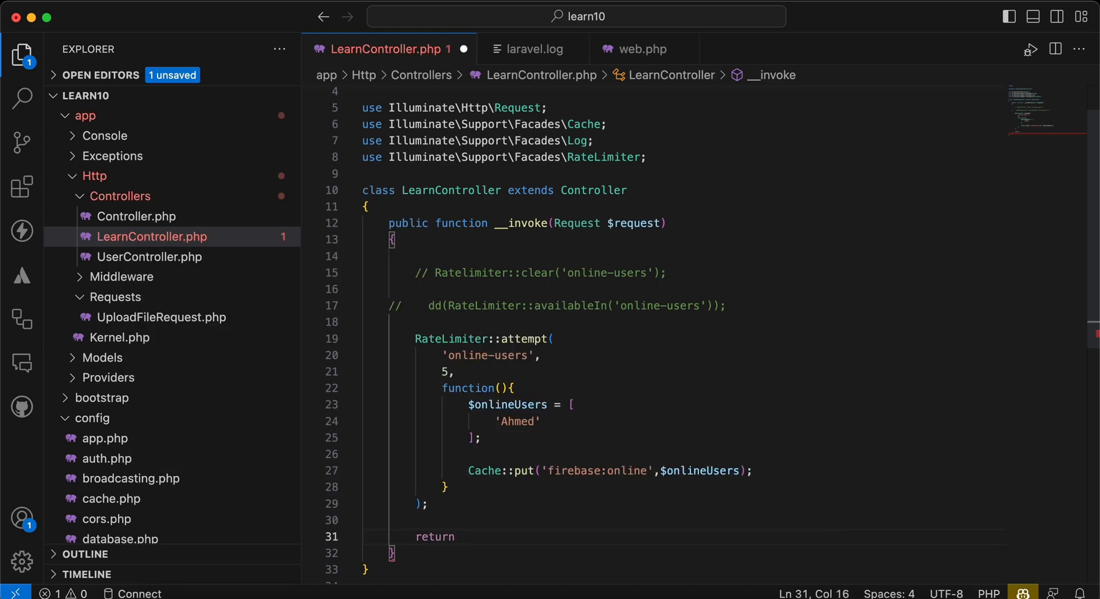
type("Cache:")
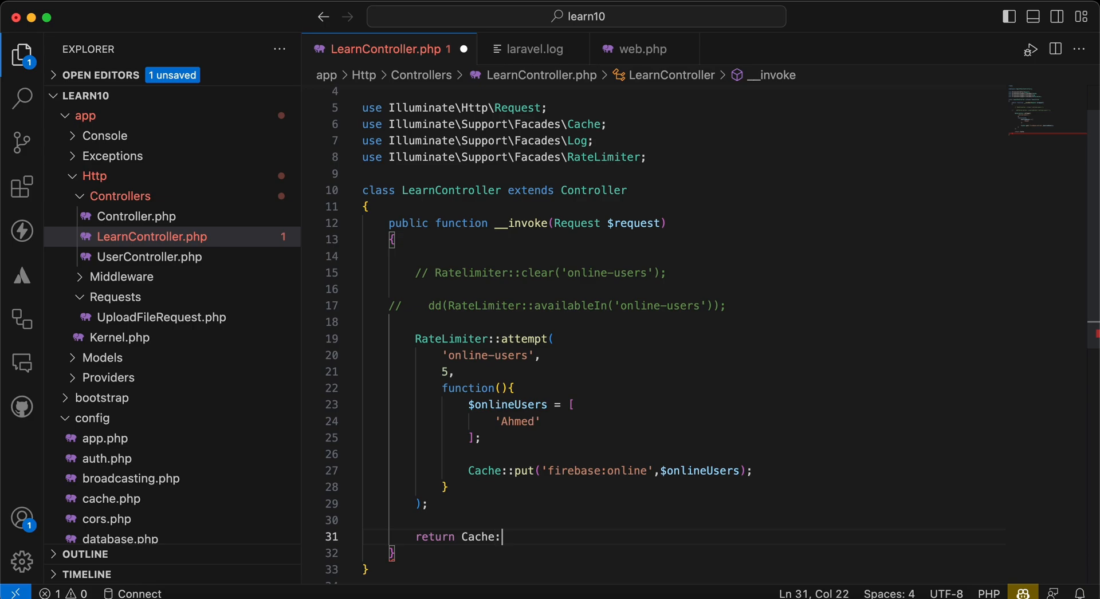
type(":get()")
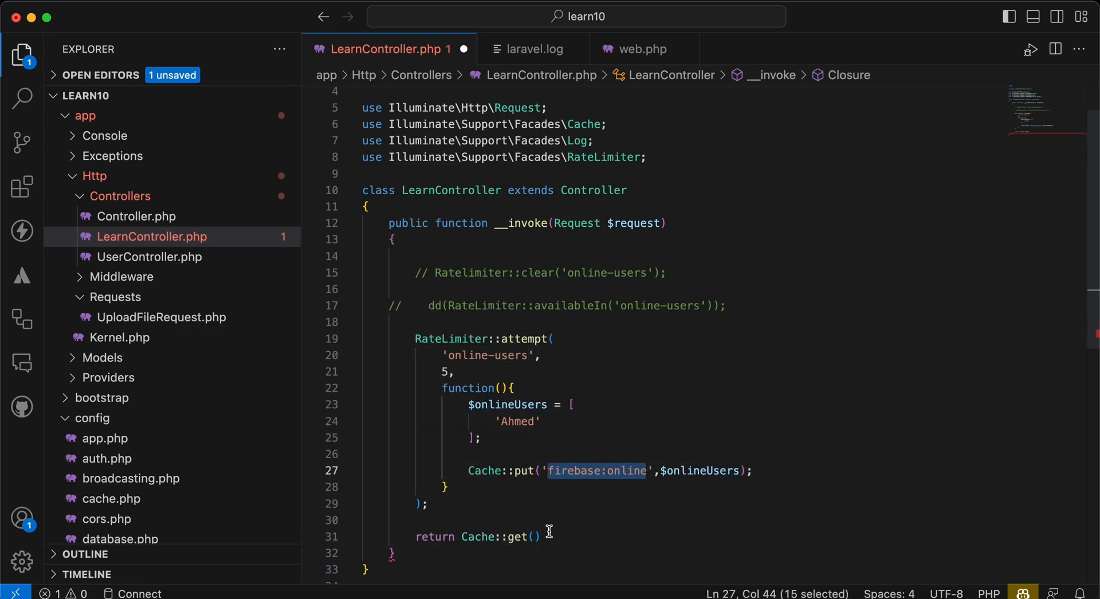
type("'firebase:online'")
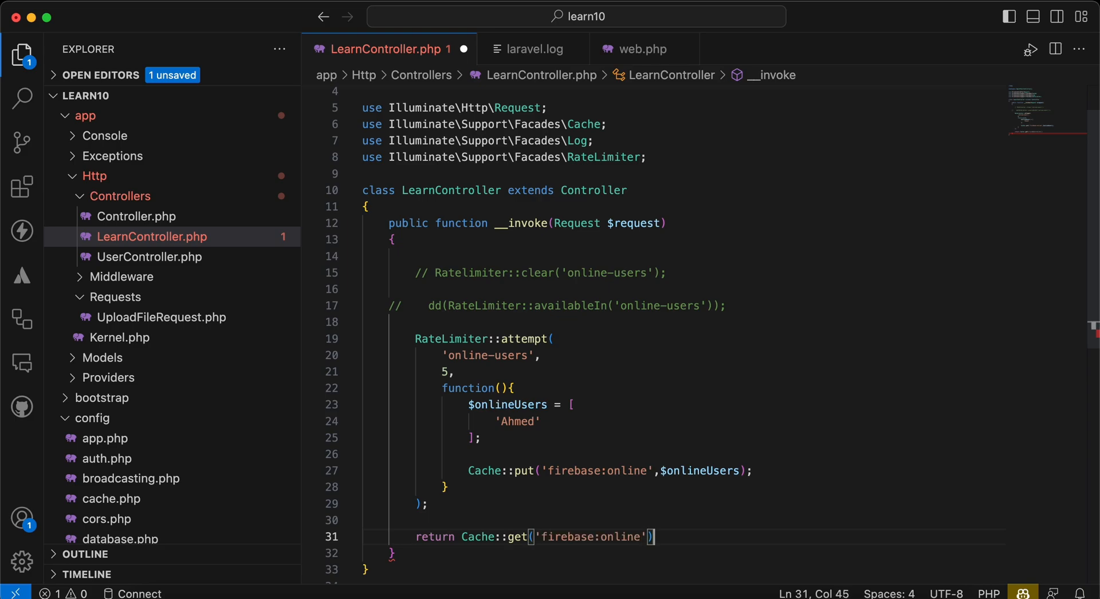
key("cmd+s")
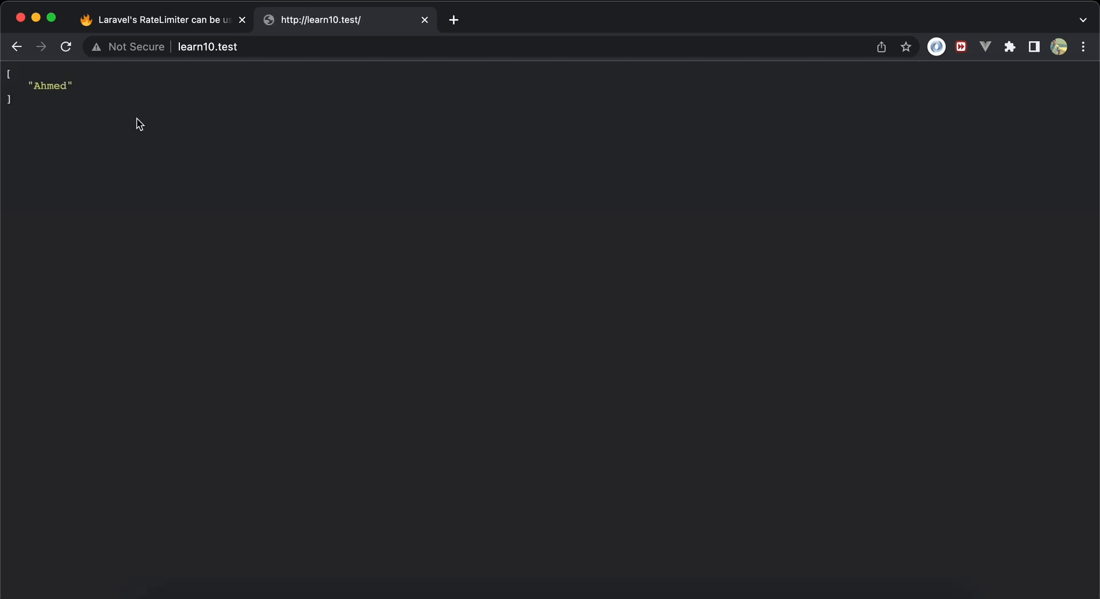
mouse_move(278, 195)
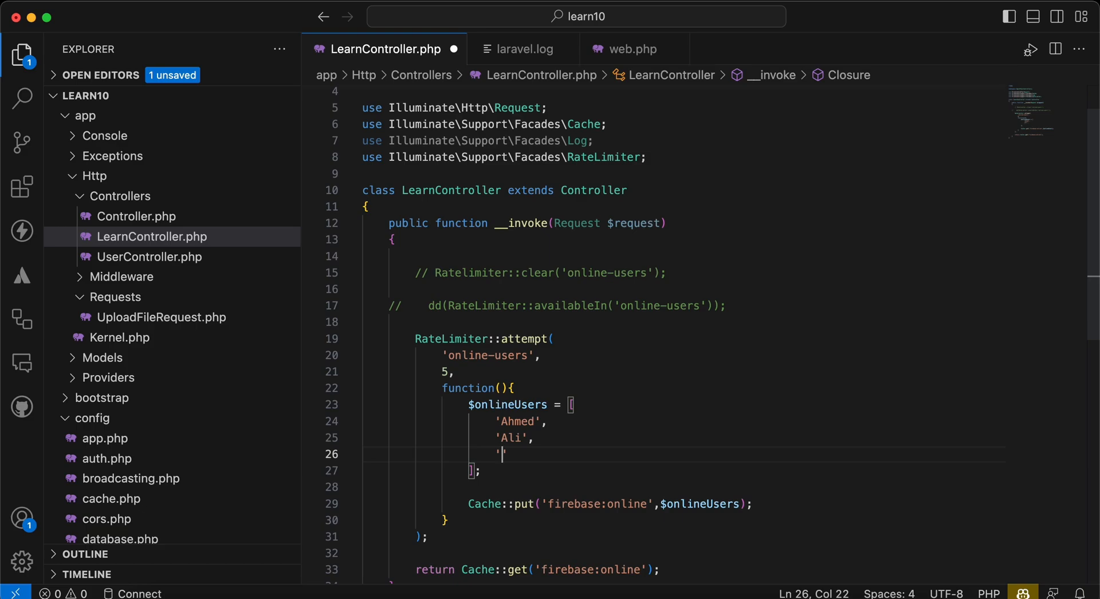
Step: Add 'Mohammed' to the users array and refresh learn10.test in Chrome
type("Mohammed")
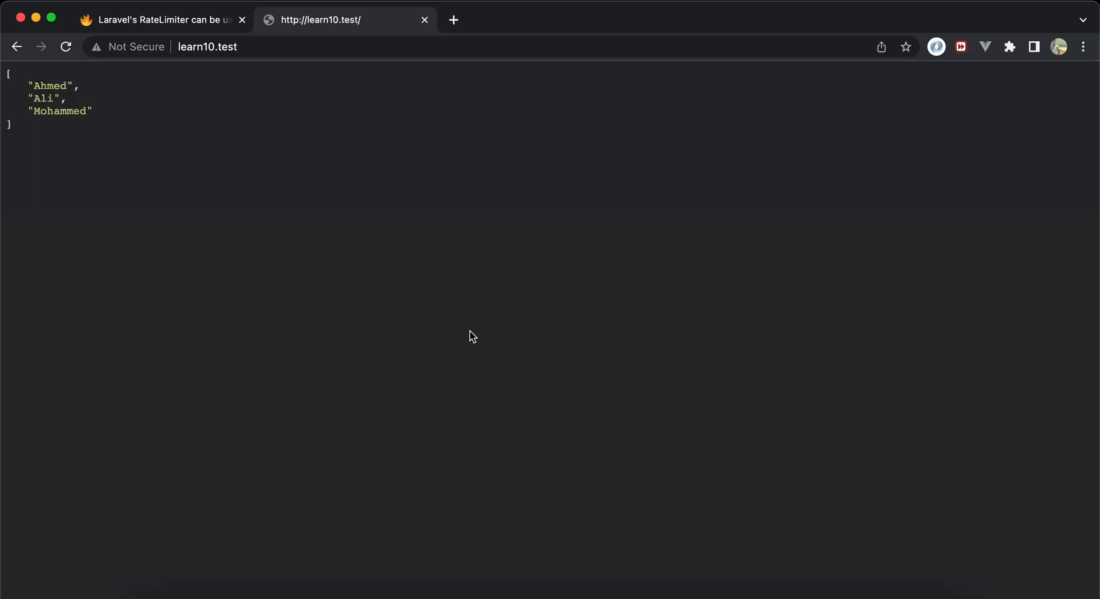
left_click(65, 46)
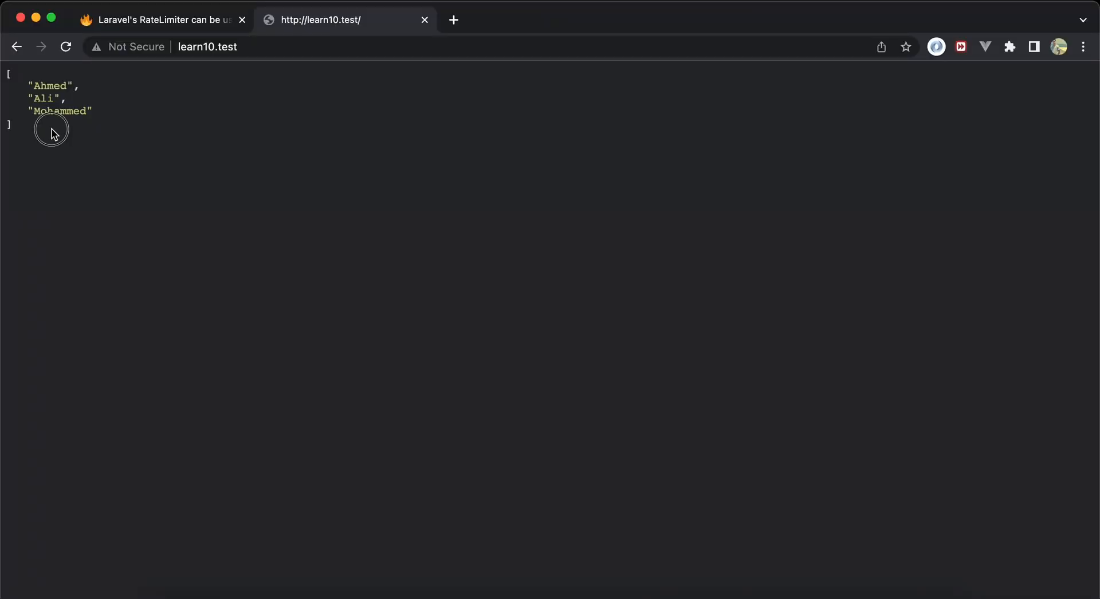
mouse_move(187, 275)
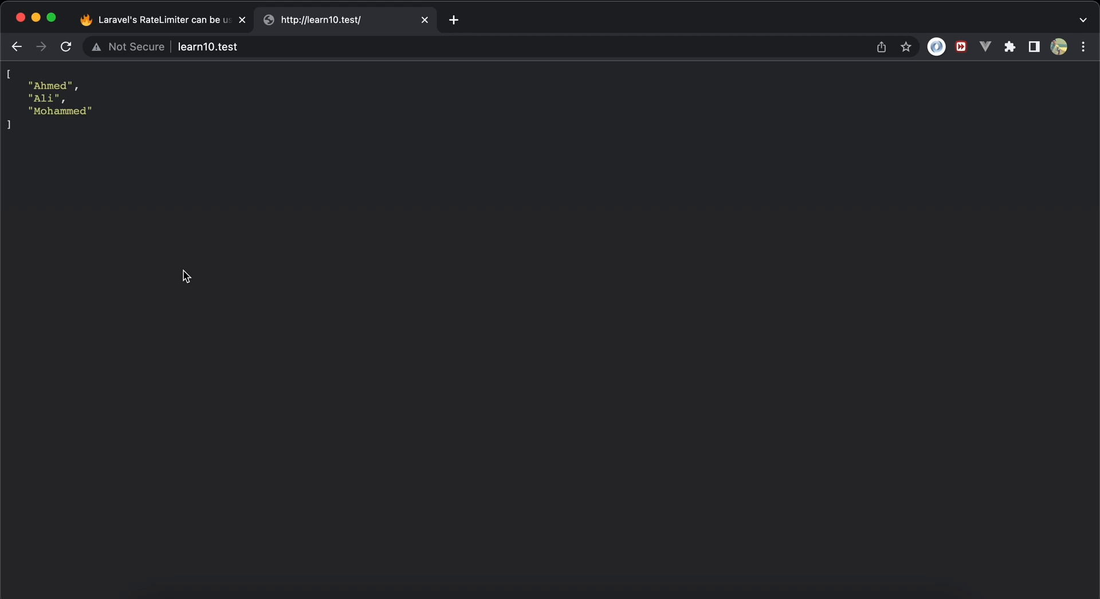
mouse_move(476, 313)
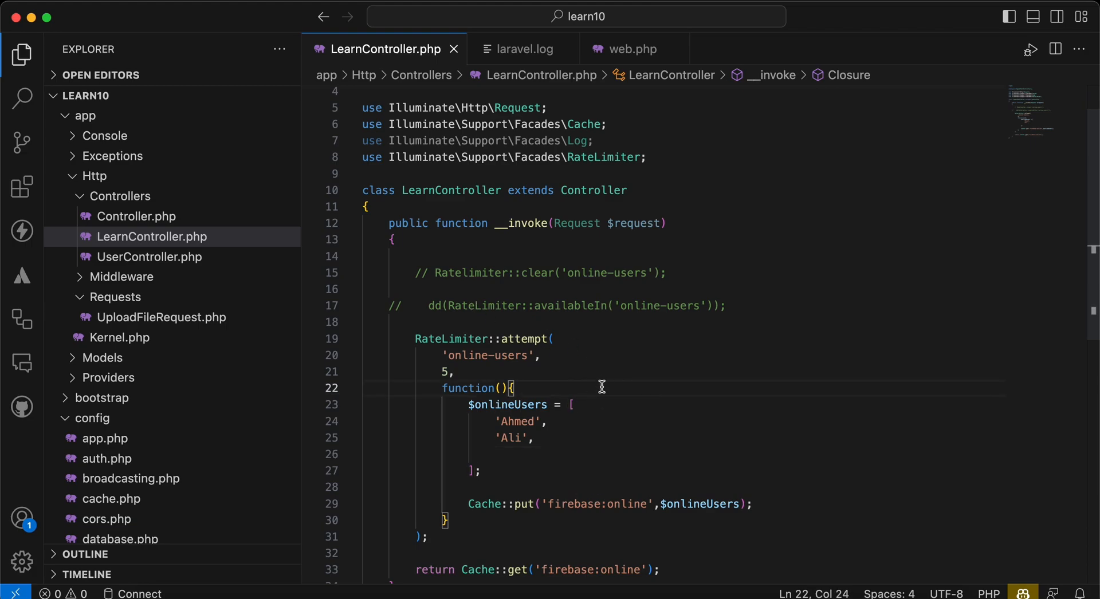
mouse_move(650, 316)
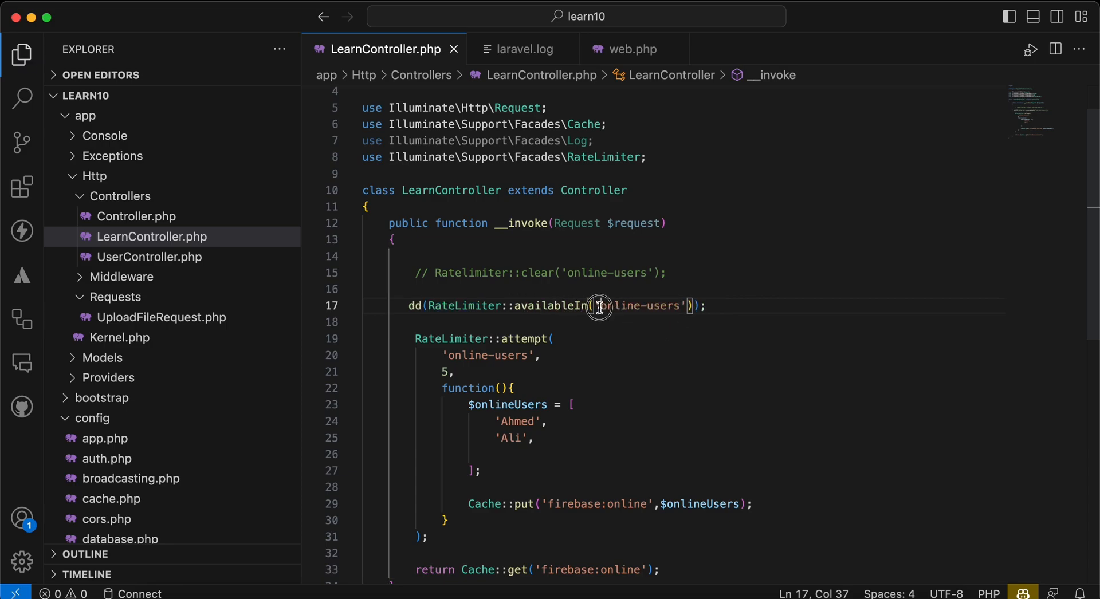
Step: Select the online-users key inside the availableIn dump call
double_click(635, 306)
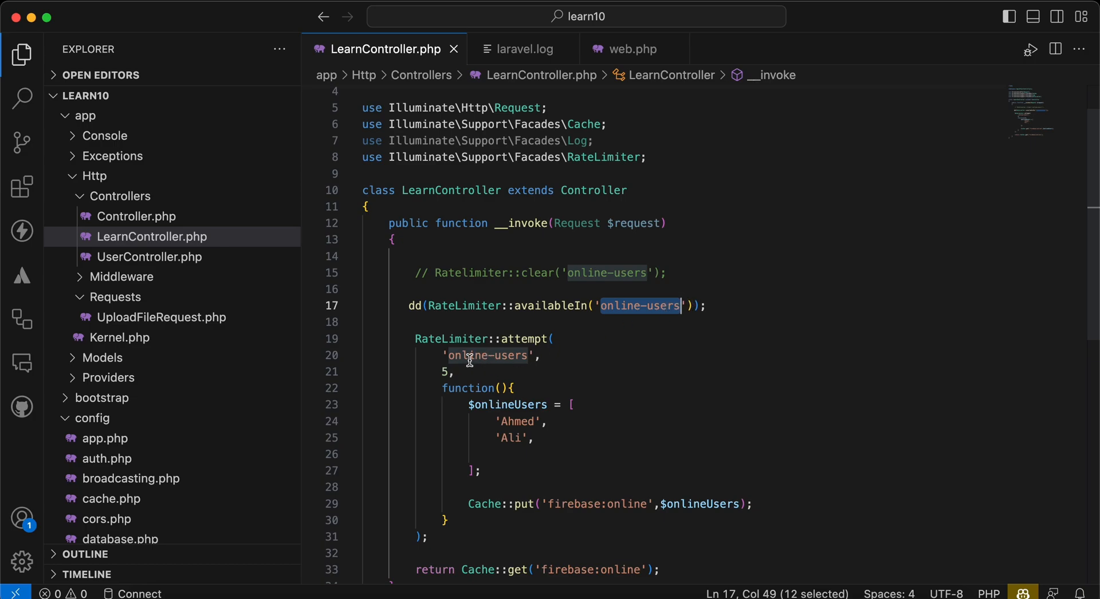
mouse_move(500, 362)
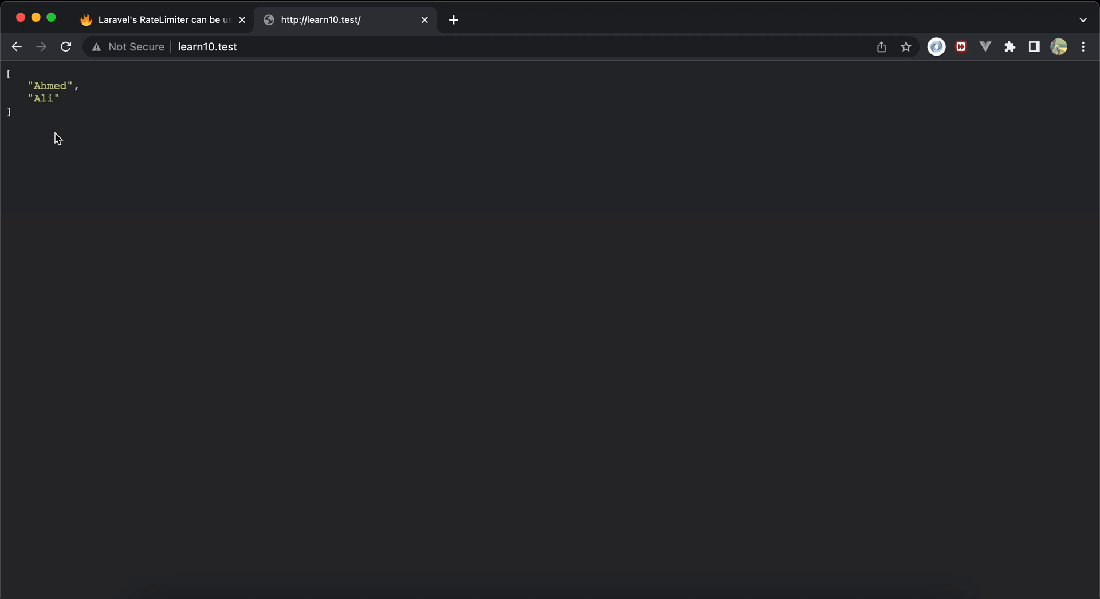
mouse_move(124, 179)
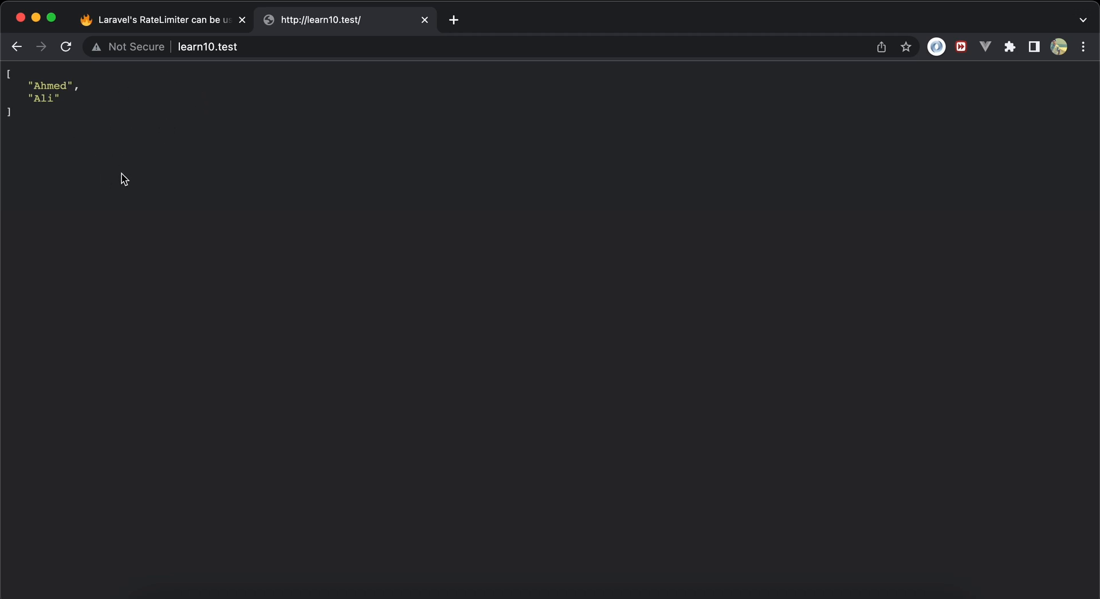
mouse_move(236, 212)
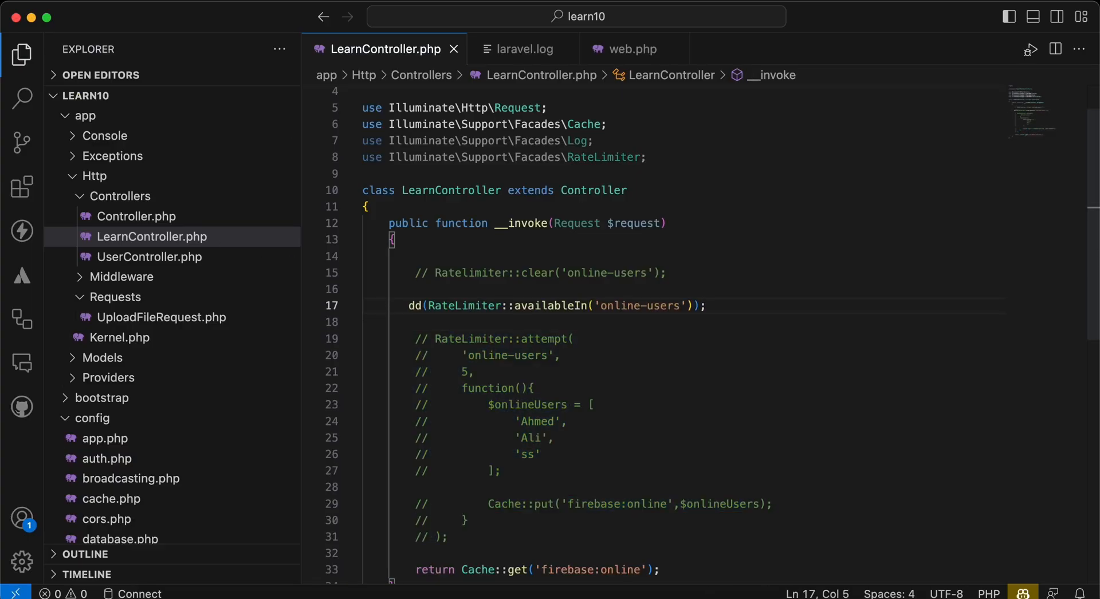
mouse_move(562, 311)
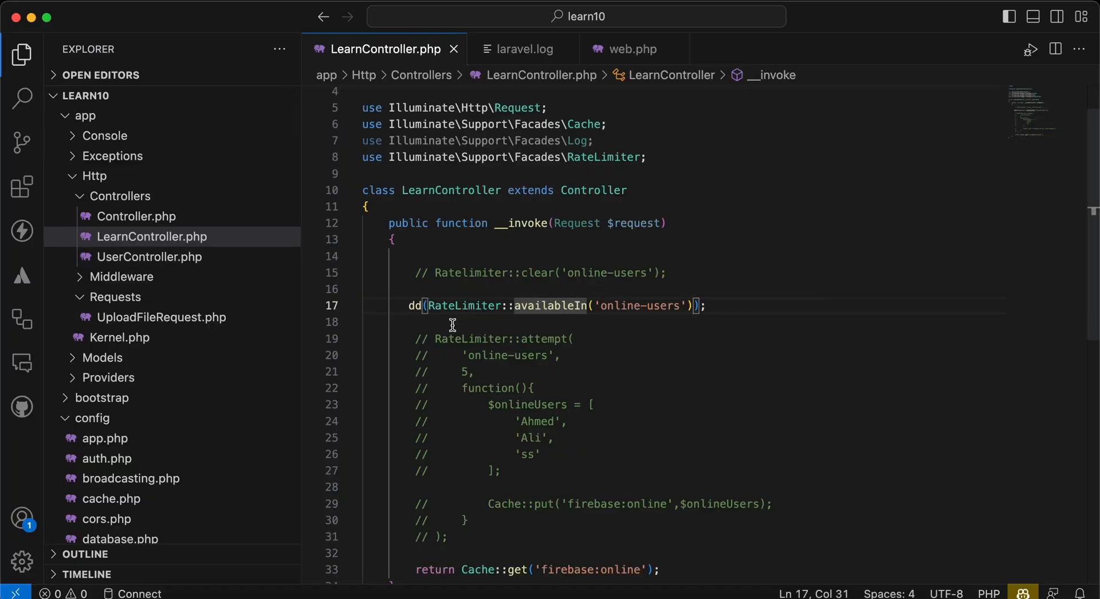
mouse_move(586, 335)
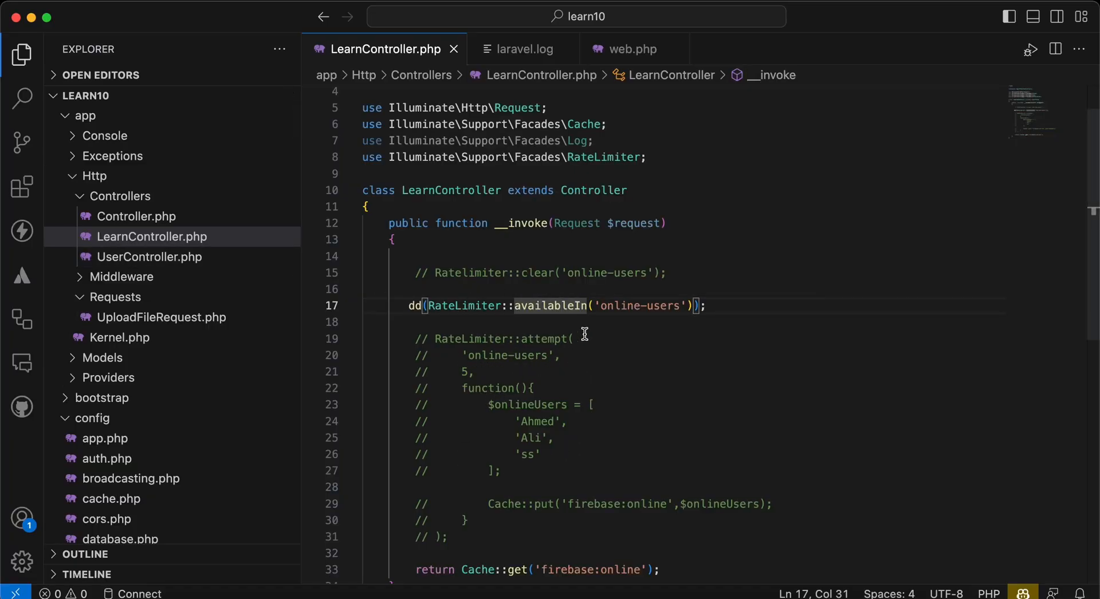
Step: Select the whole RateLimiter::attempt block for commenting out
left_click_drag(395, 355, 448, 536)
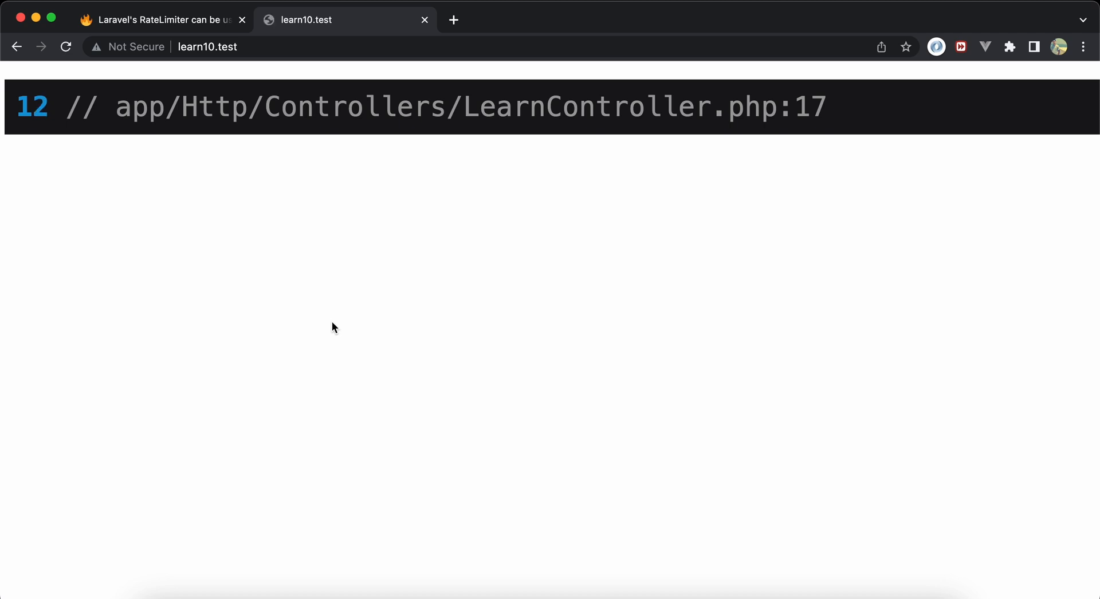
Step: Switch to Chrome to view the availableIn dump of 12 seconds
key("cmd+tab")
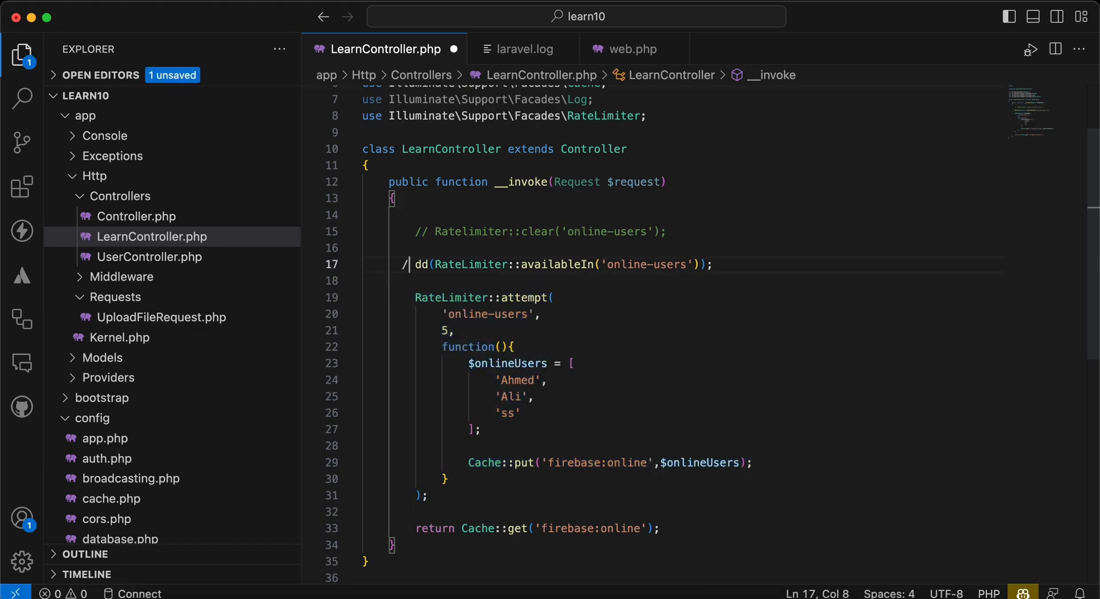
Step: Comment out the dd(RateLimiter::availableIn) line with //
type("/")
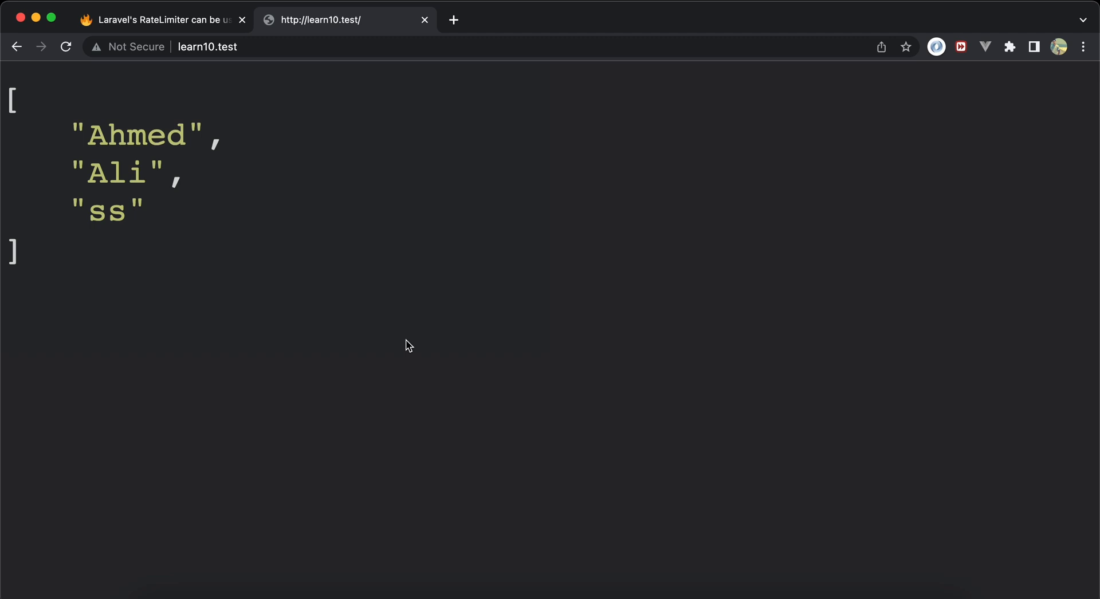
mouse_move(621, 323)
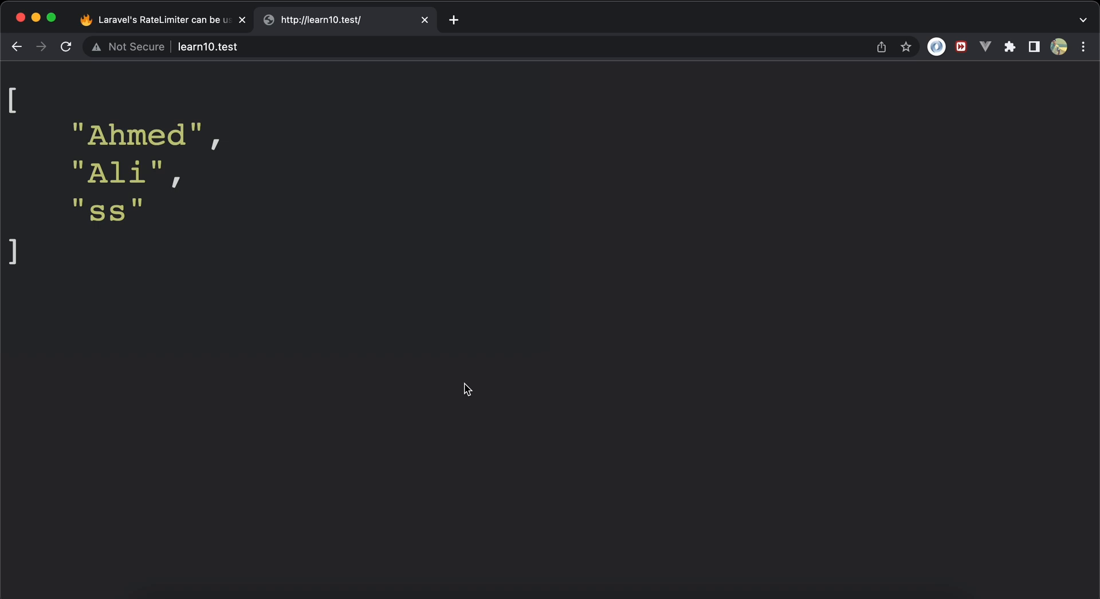
Step: Reload learn10.test in Chrome to see Ahmed, Ali and ss returned
left_click(66, 46)
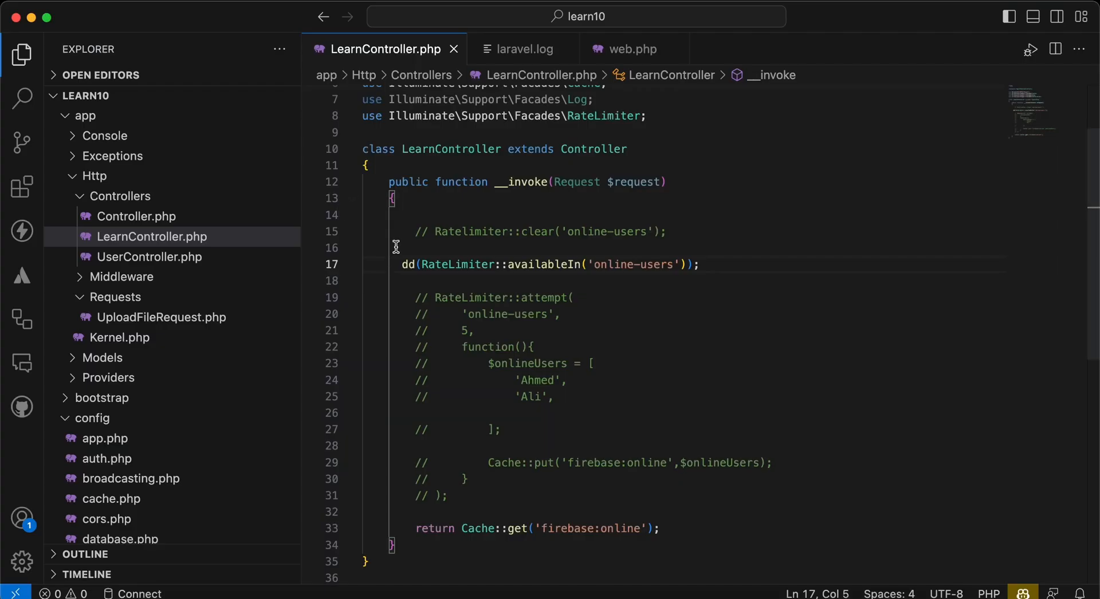
Step: Comment the availableIn dump, re-enable RateLimiter::attempt and add 'Mohammed' and 'Mustafa' to $onlineUsers
key("cmd+/")
type("'Mohammed',")
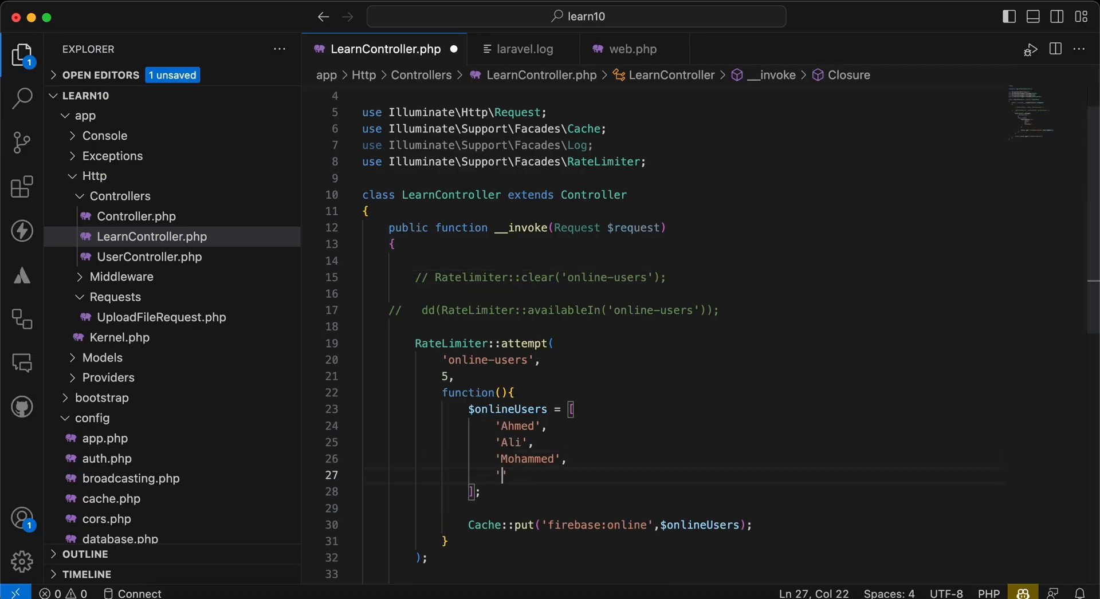
type("Mustafa")
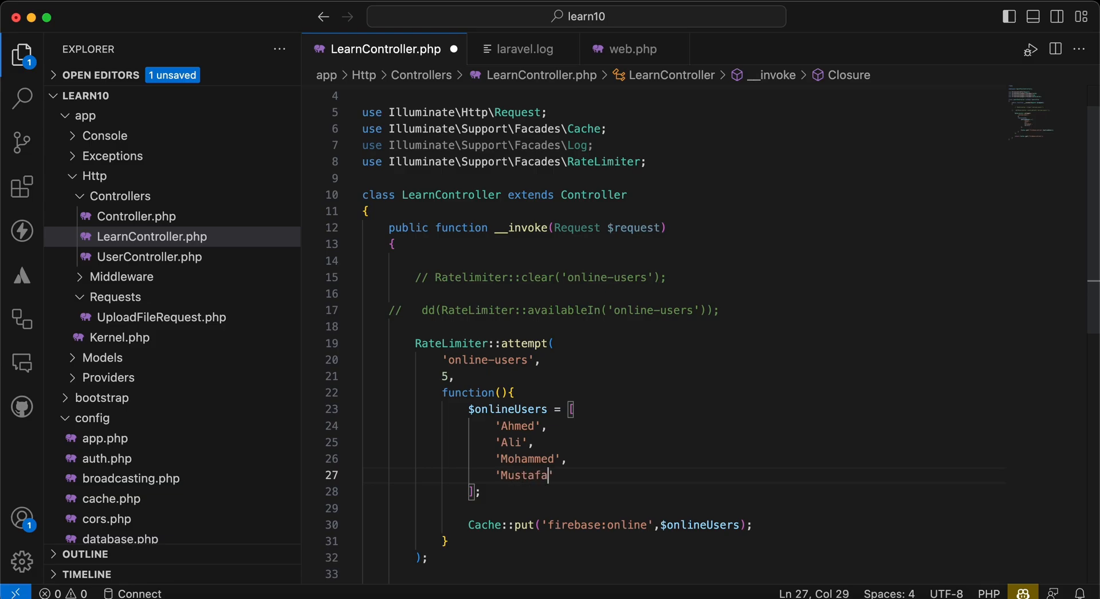